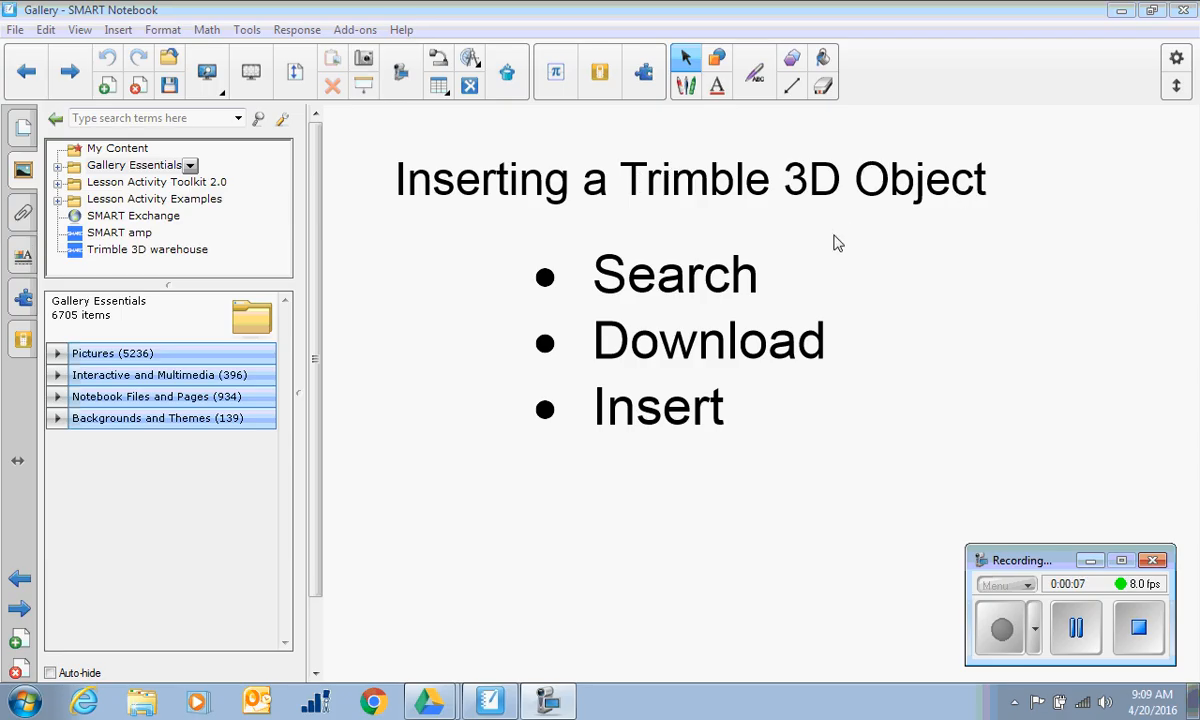
mouse_move(528, 433)
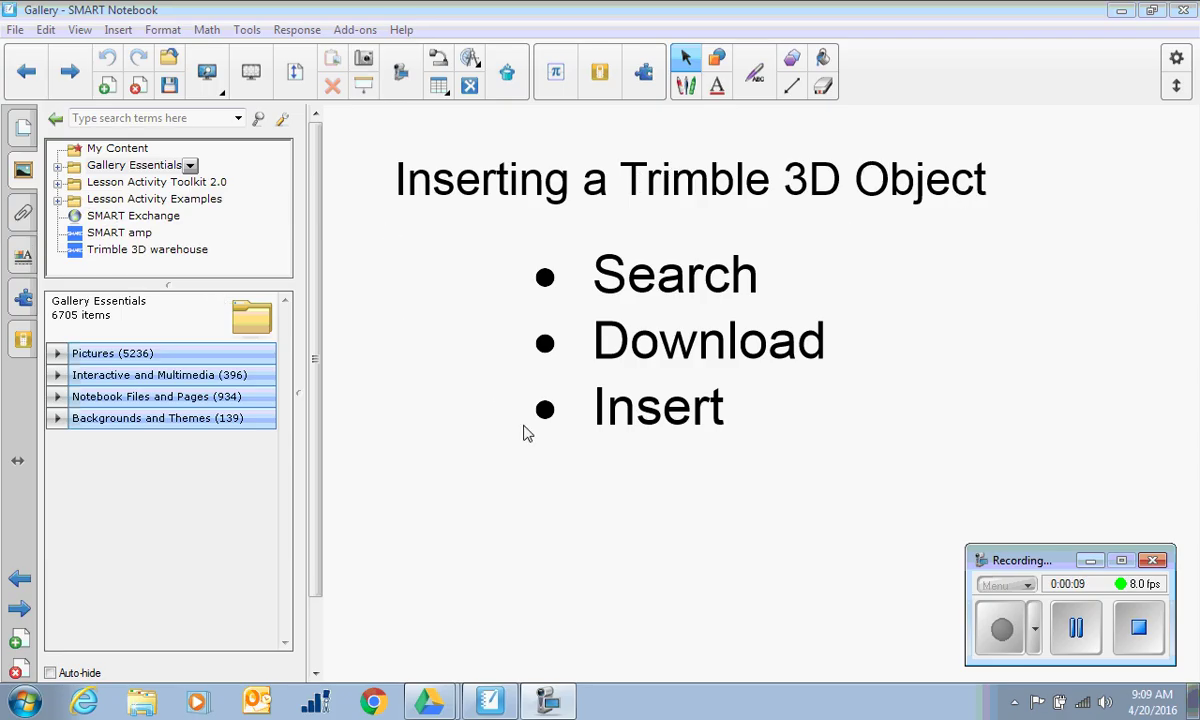
mouse_move(834, 381)
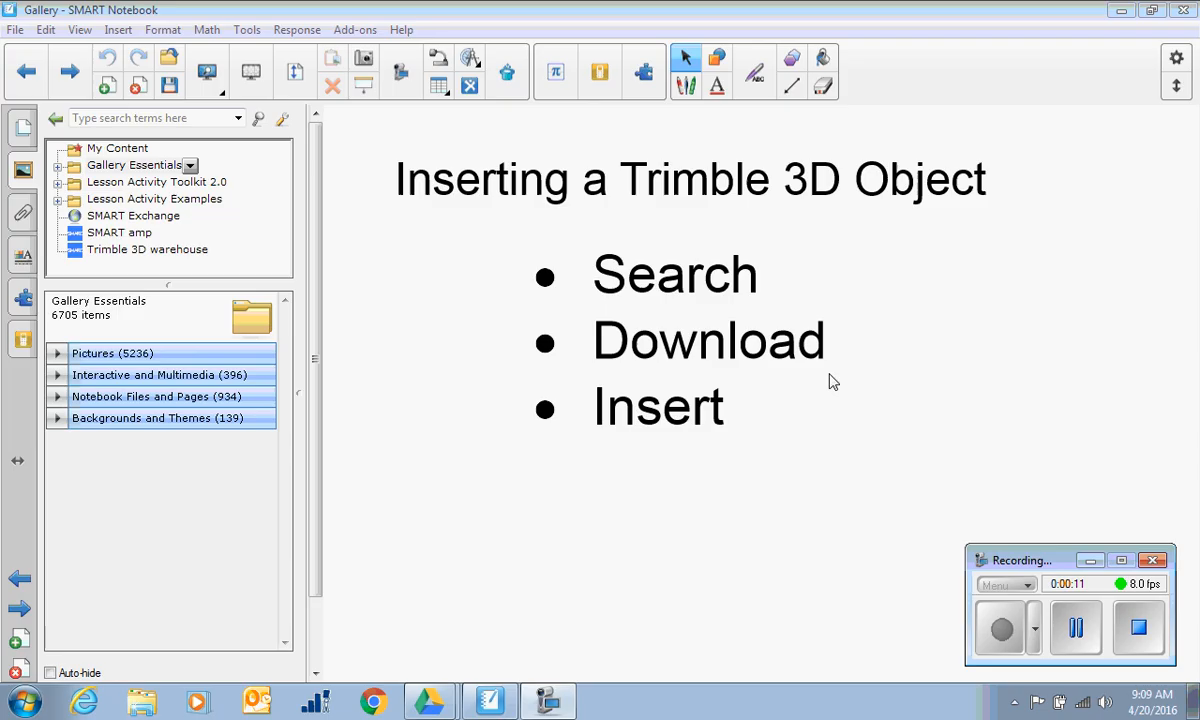
mouse_move(781, 418)
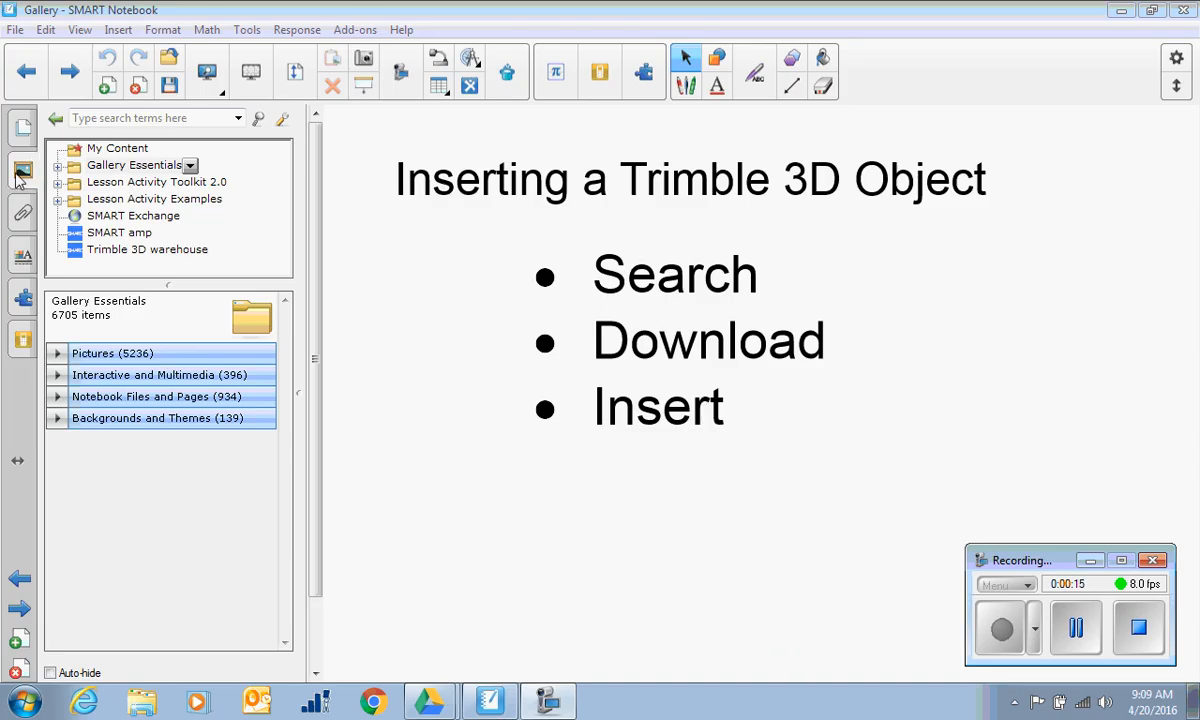
- Open the Trimble 3D Warehouse gallery section and its browse link to launch the website
left_click(150, 249)
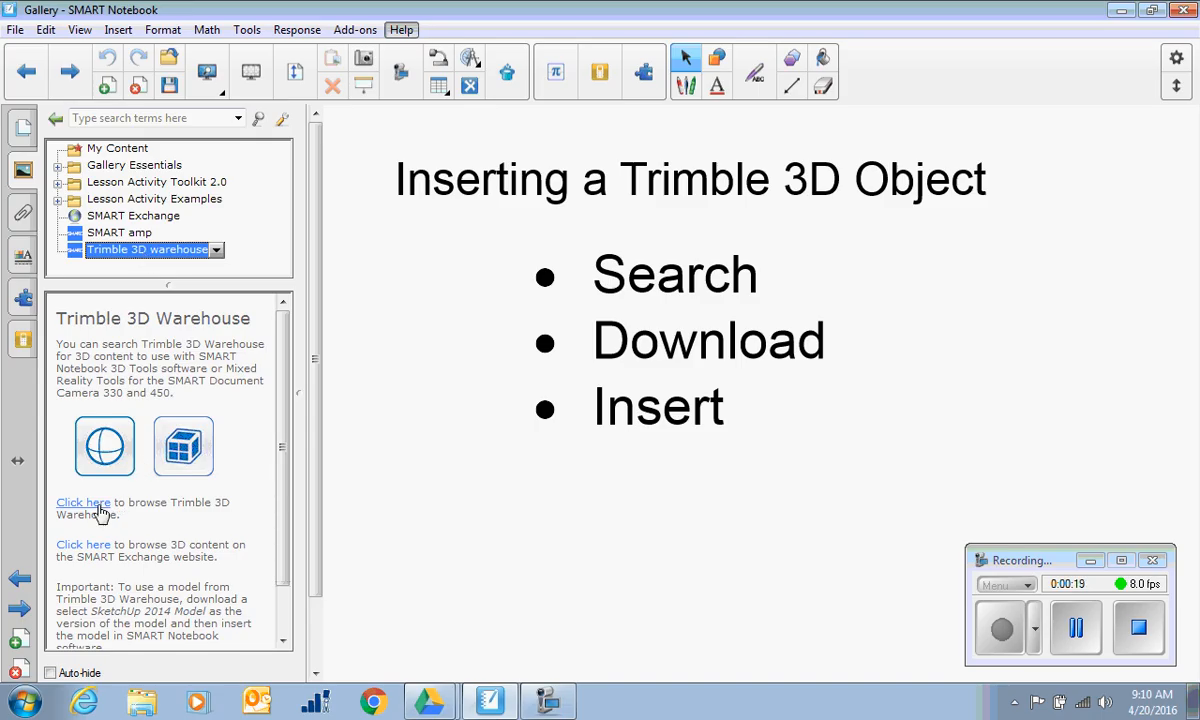
mouse_move(107, 553)
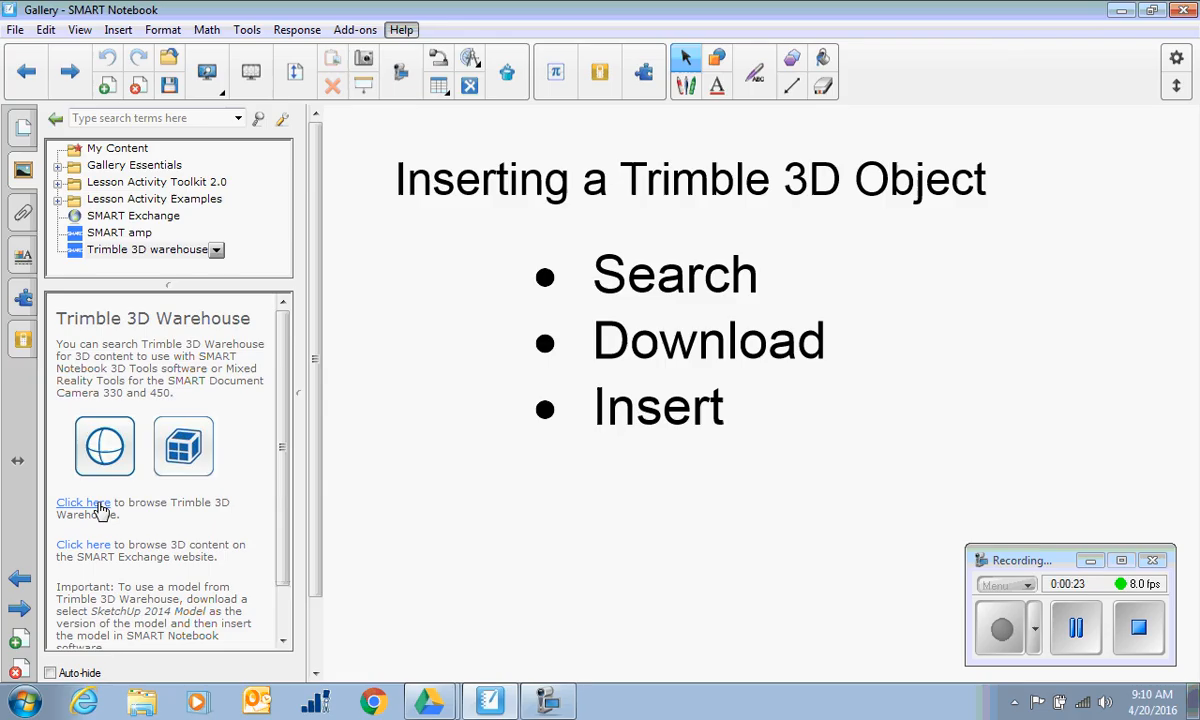
left_click(83, 502)
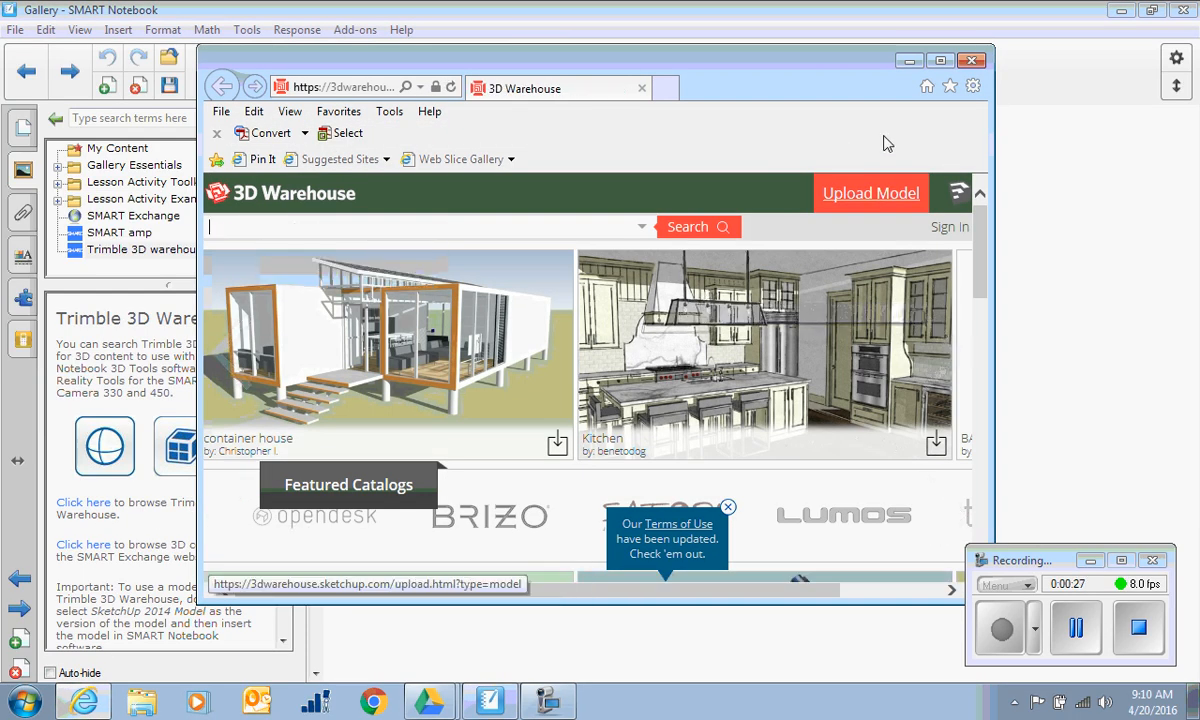
- Maximize the browser and enter 'canada par' into the 3D Warehouse search box
left_click(940, 60)
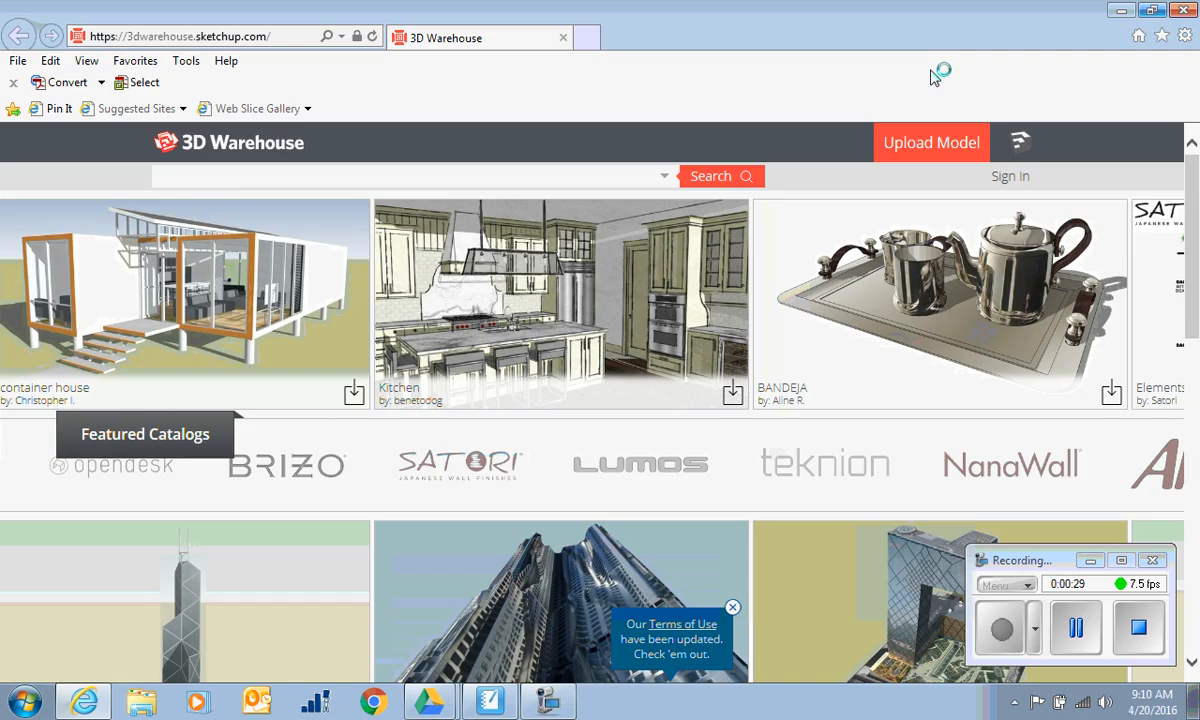
mouse_move(291, 214)
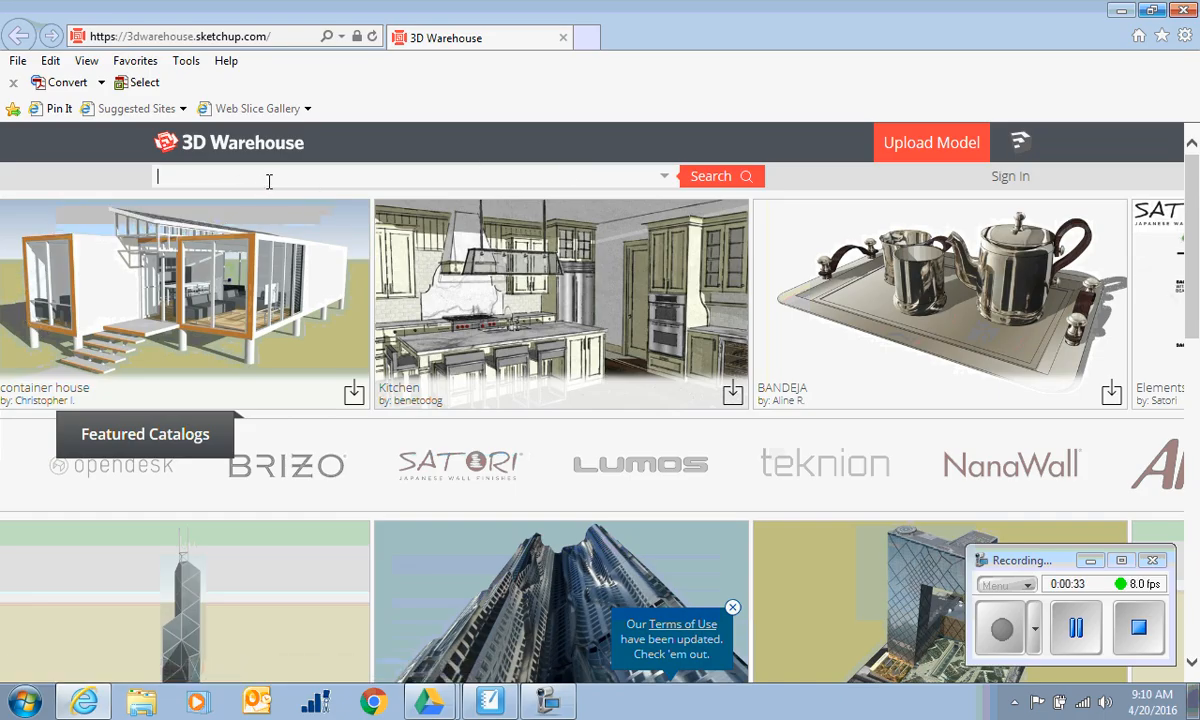
type("car")
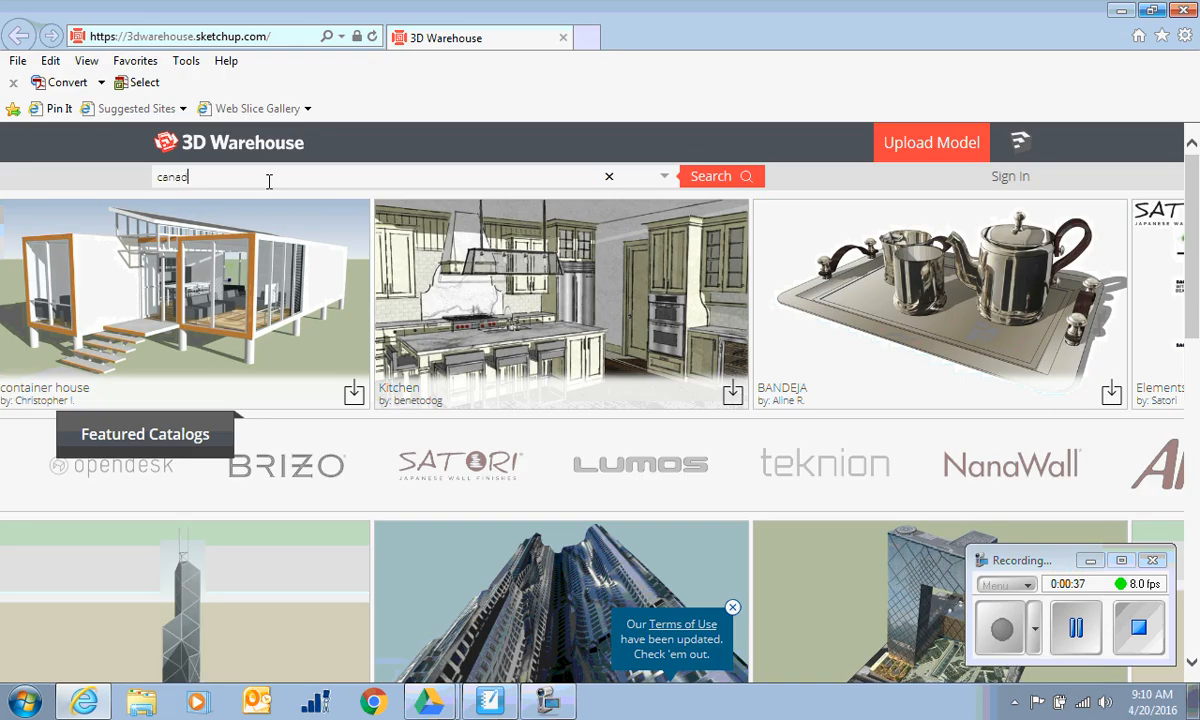
type("par")
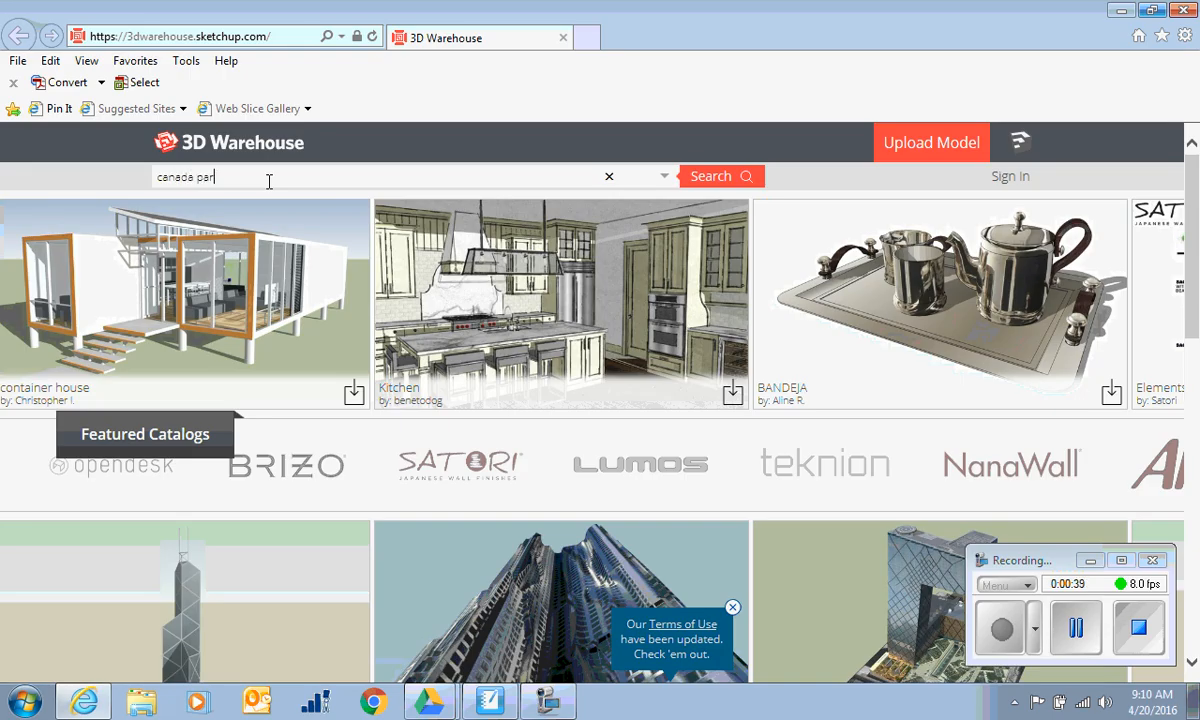
- Search for Canadian parliament models and sort the 44 results by popularity
left_click(720, 176)
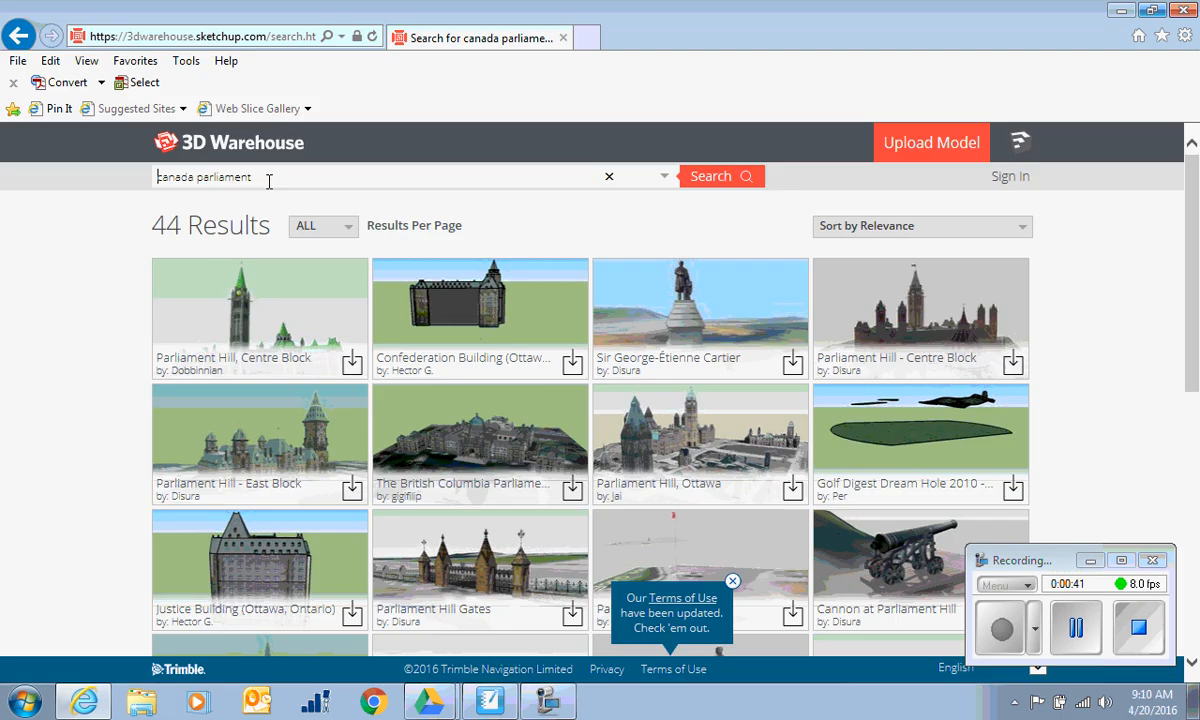
mouse_move(370, 228)
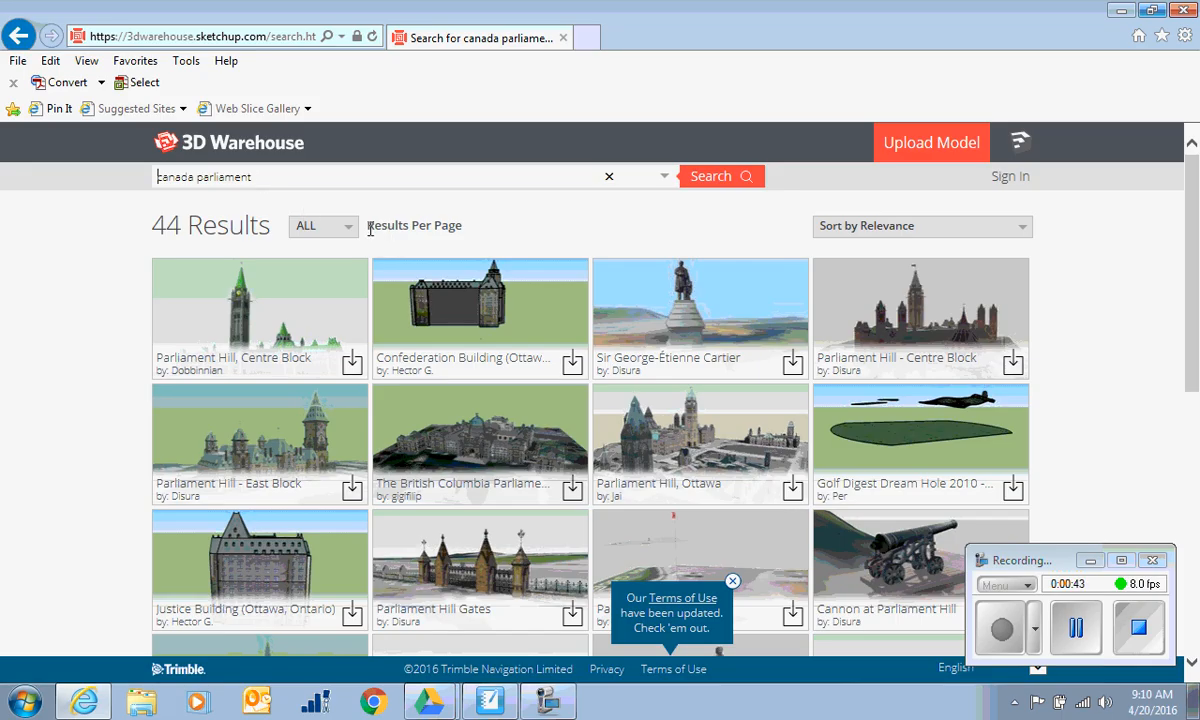
left_click(323, 225)
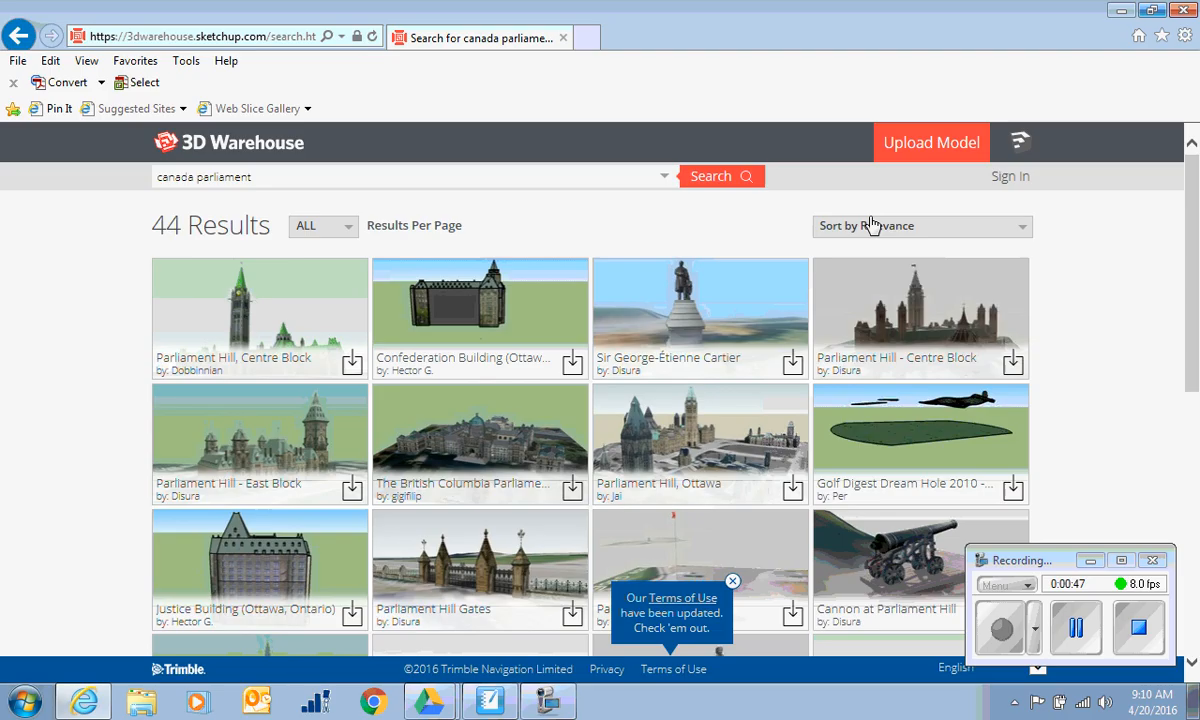
left_click(920, 225)
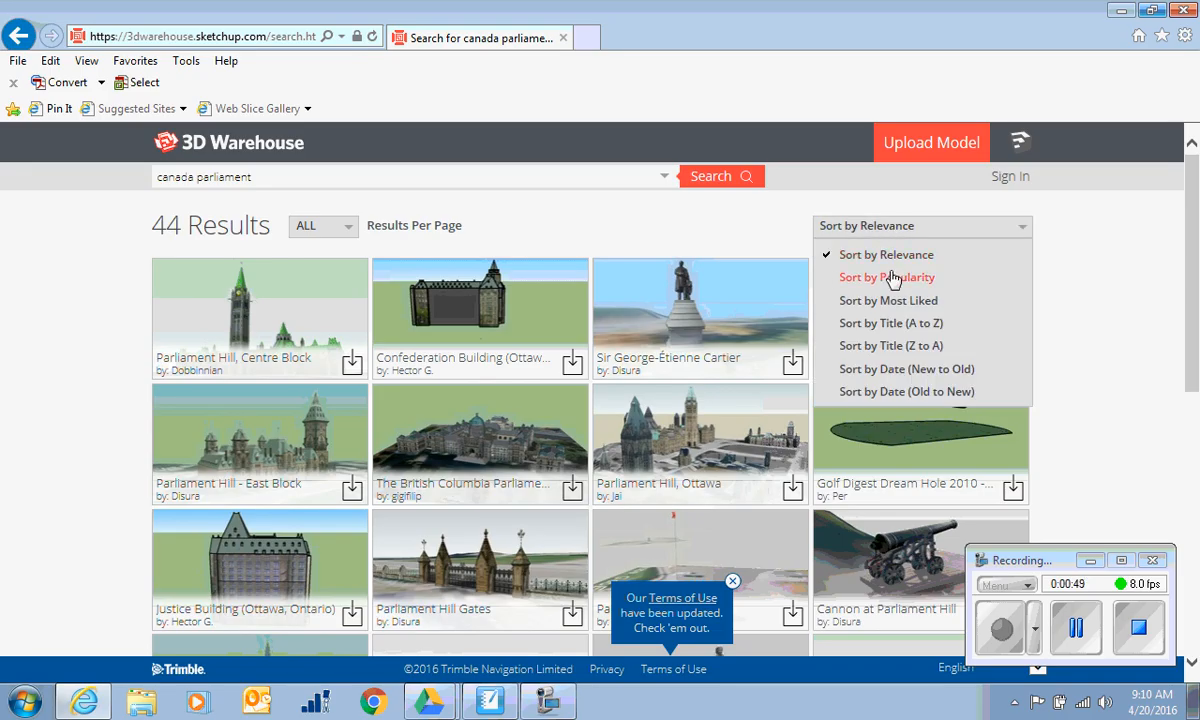
left_click(885, 277)
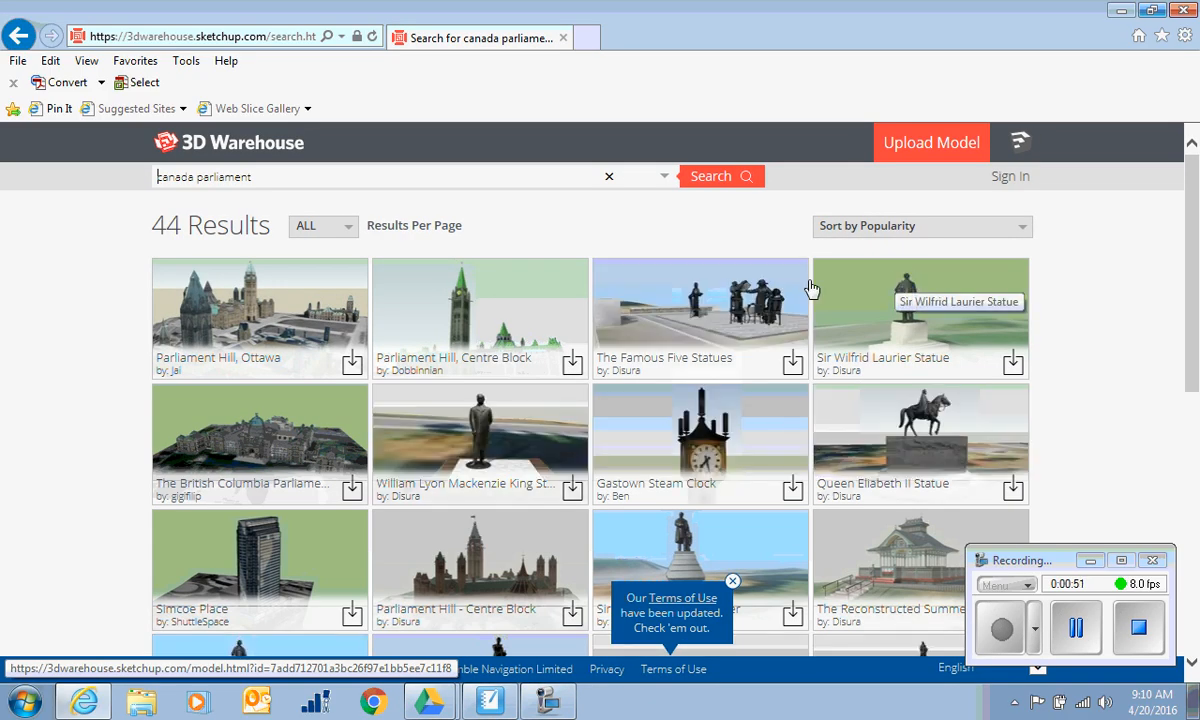
mouse_move(270, 318)
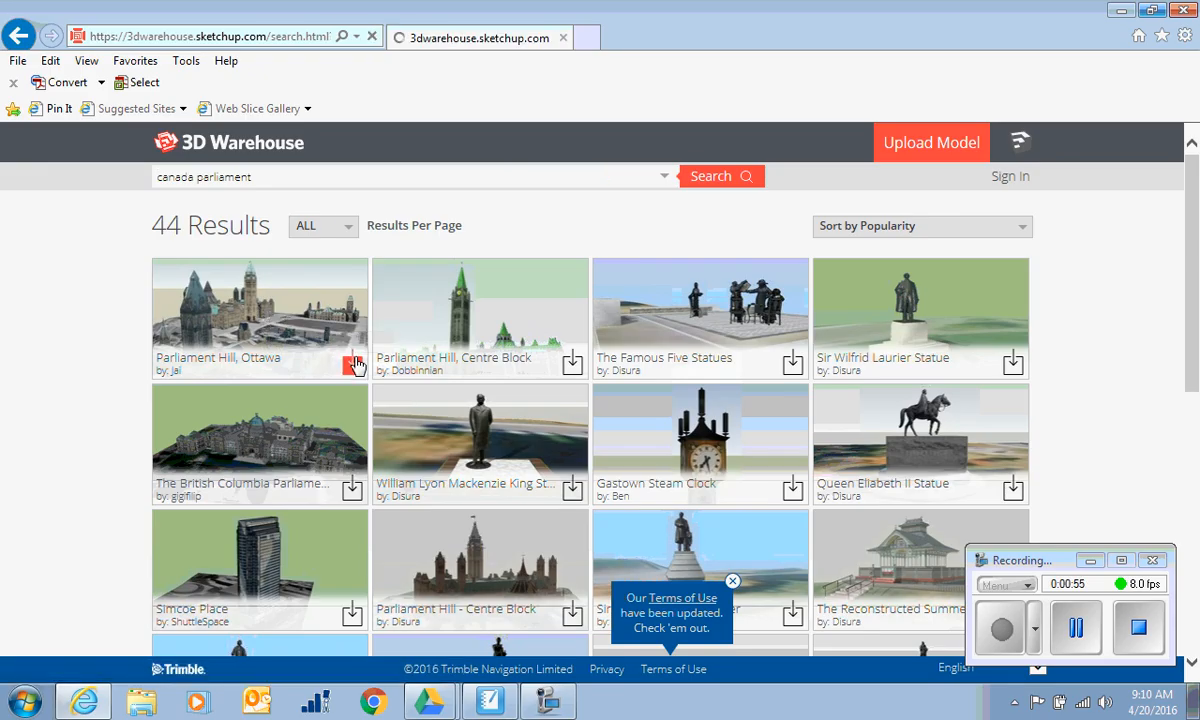
- Start downloading the Parliament Hill, Ottawa model from the results
left_click(355, 362)
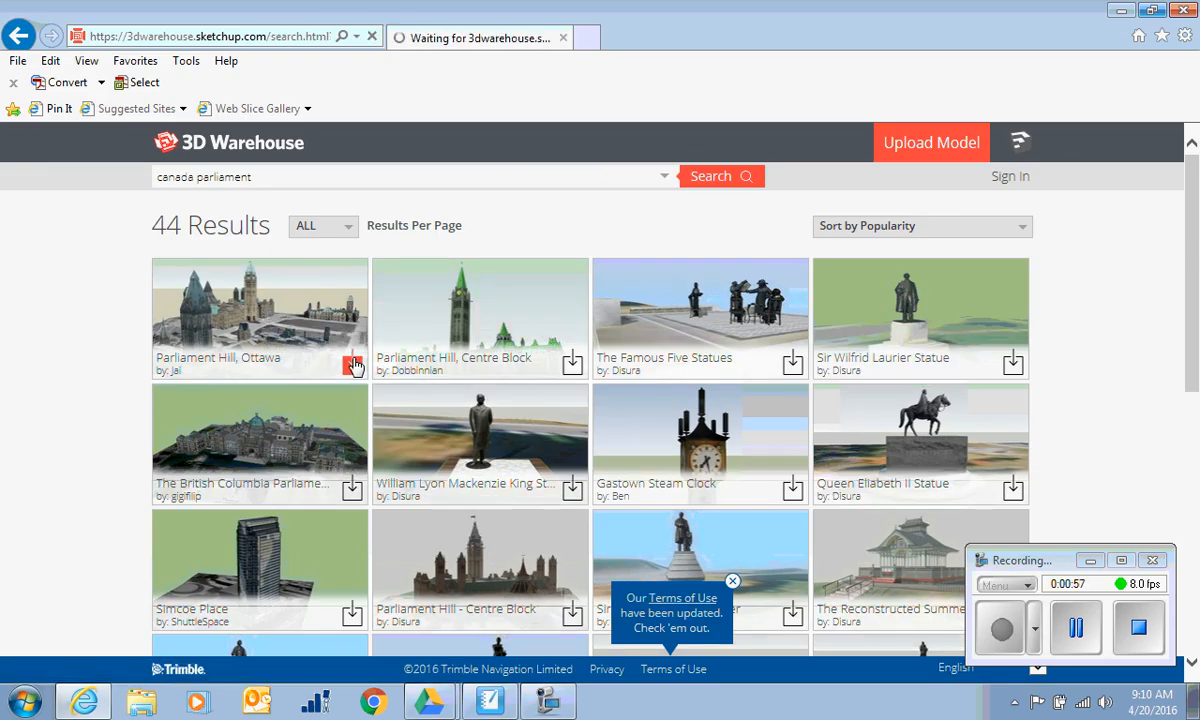
scroll("down", 3)
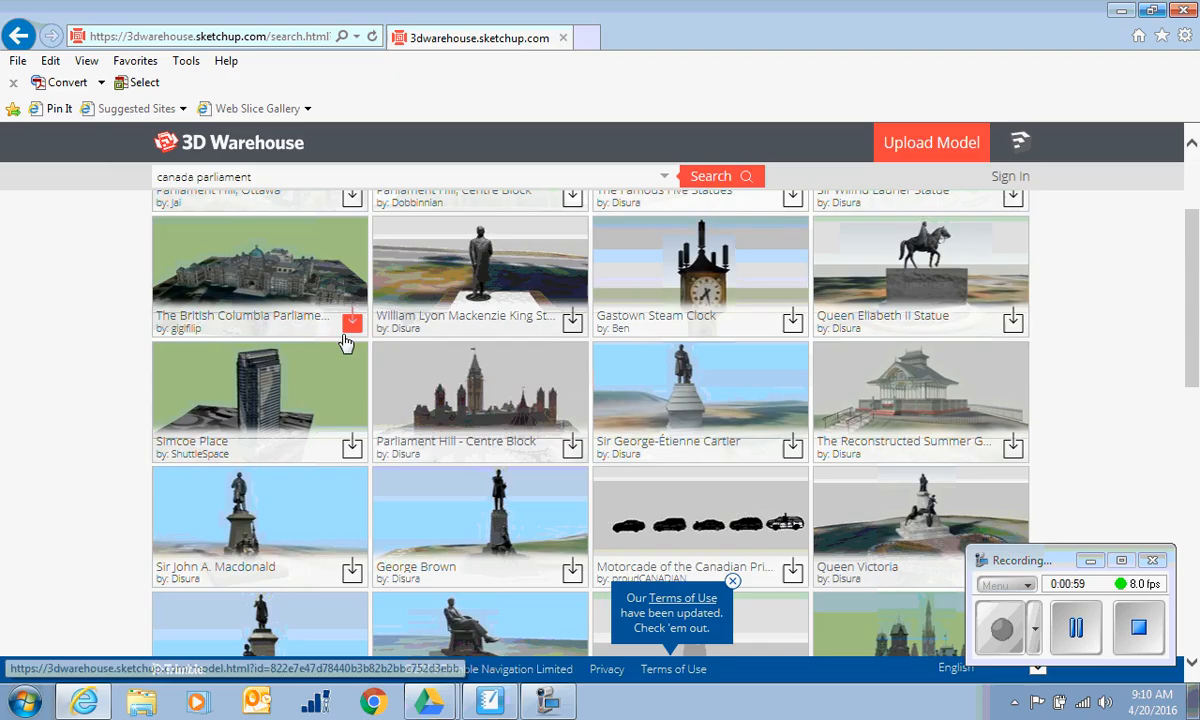
scroll("up", 3)
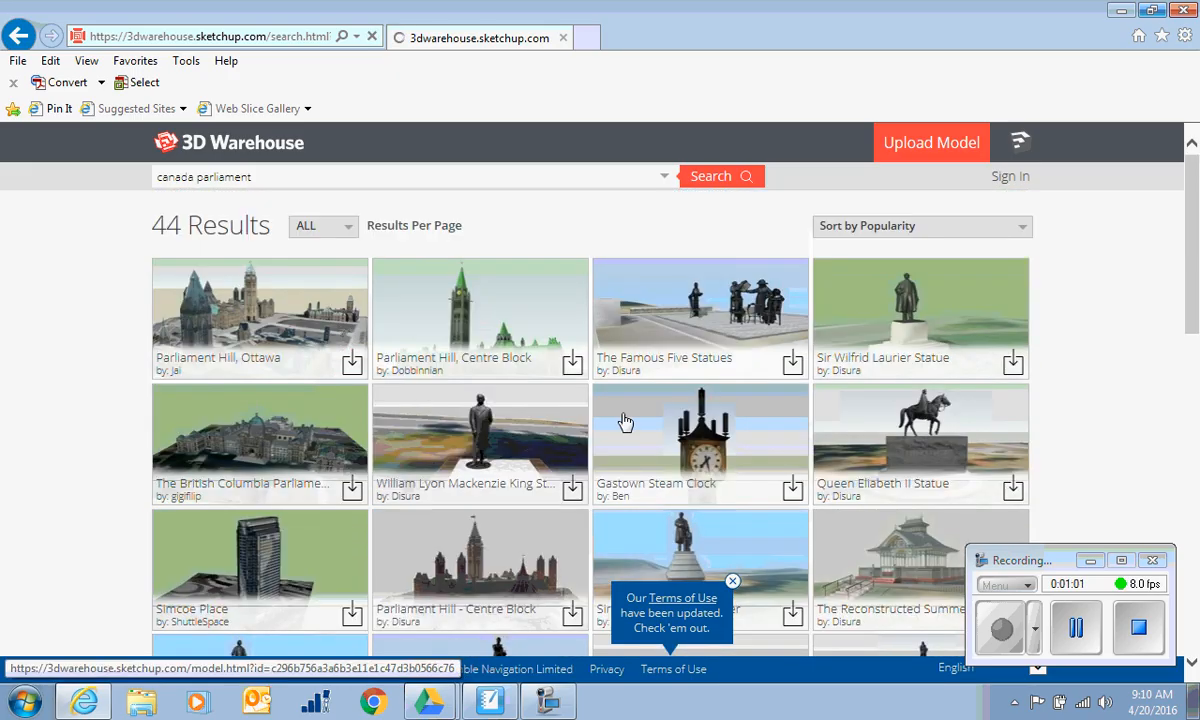
- On the Parliament Hill, Ottawa page, download the SketchUp 2014 Model version
left_click(259, 315)
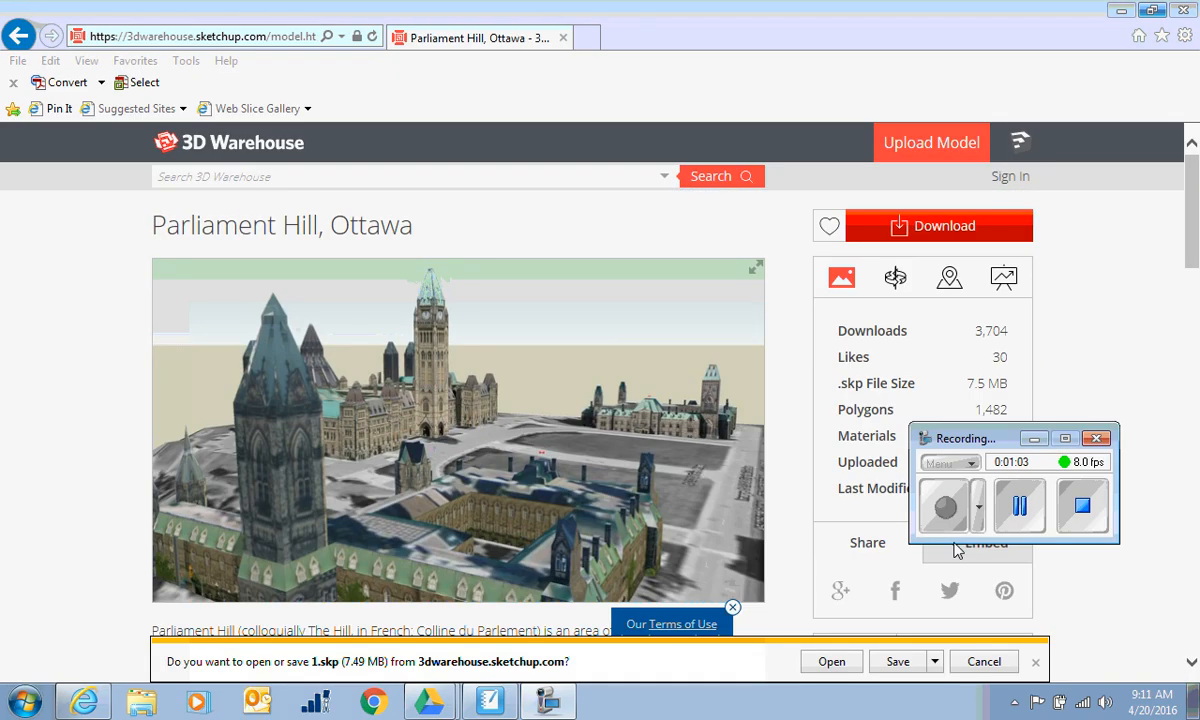
mouse_move(722, 650)
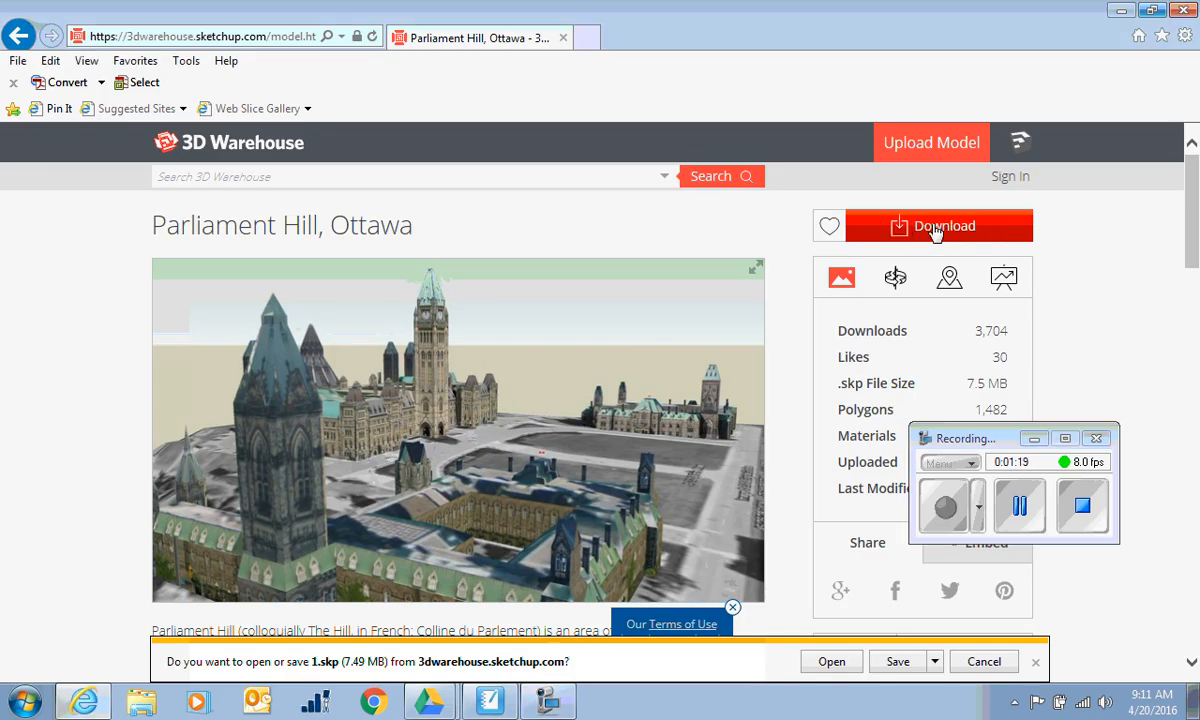
left_click(938, 225)
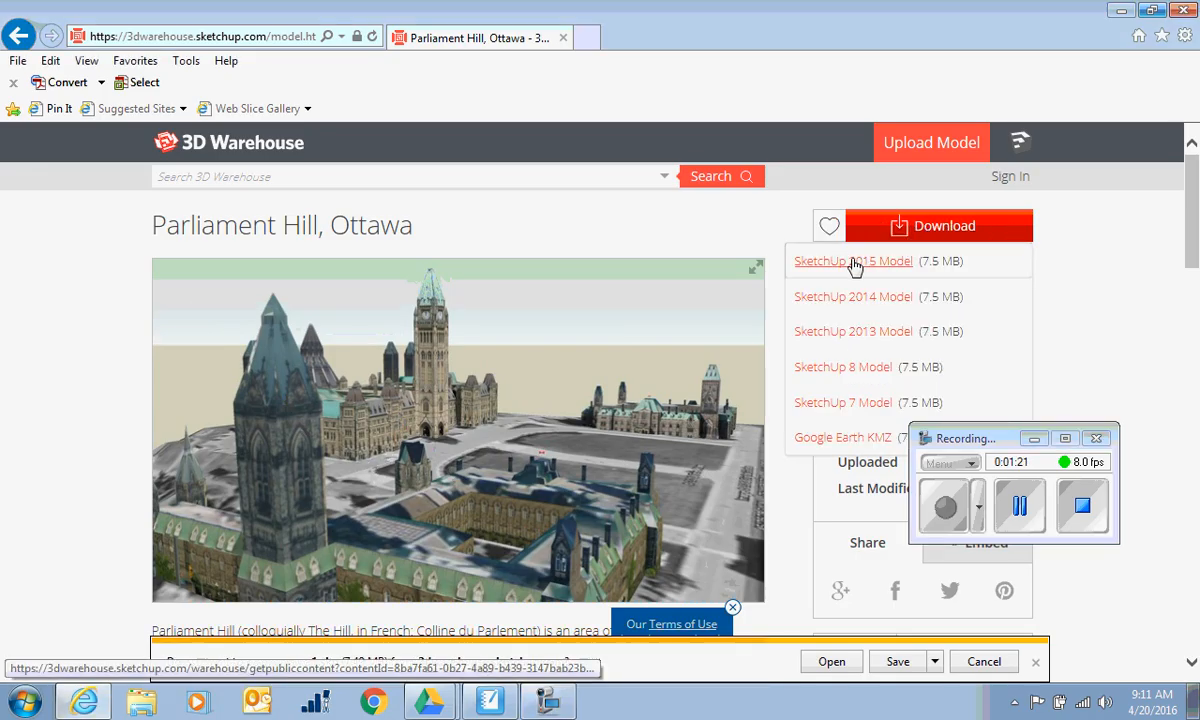
mouse_move(853, 296)
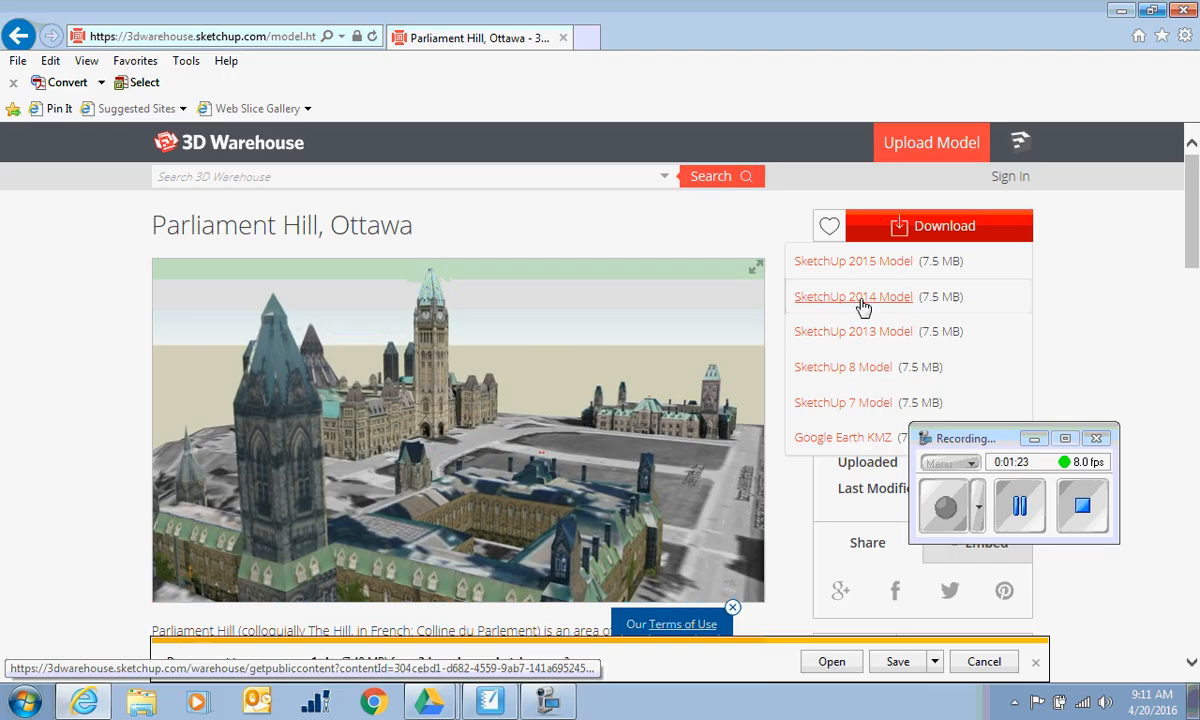
mouse_move(833, 302)
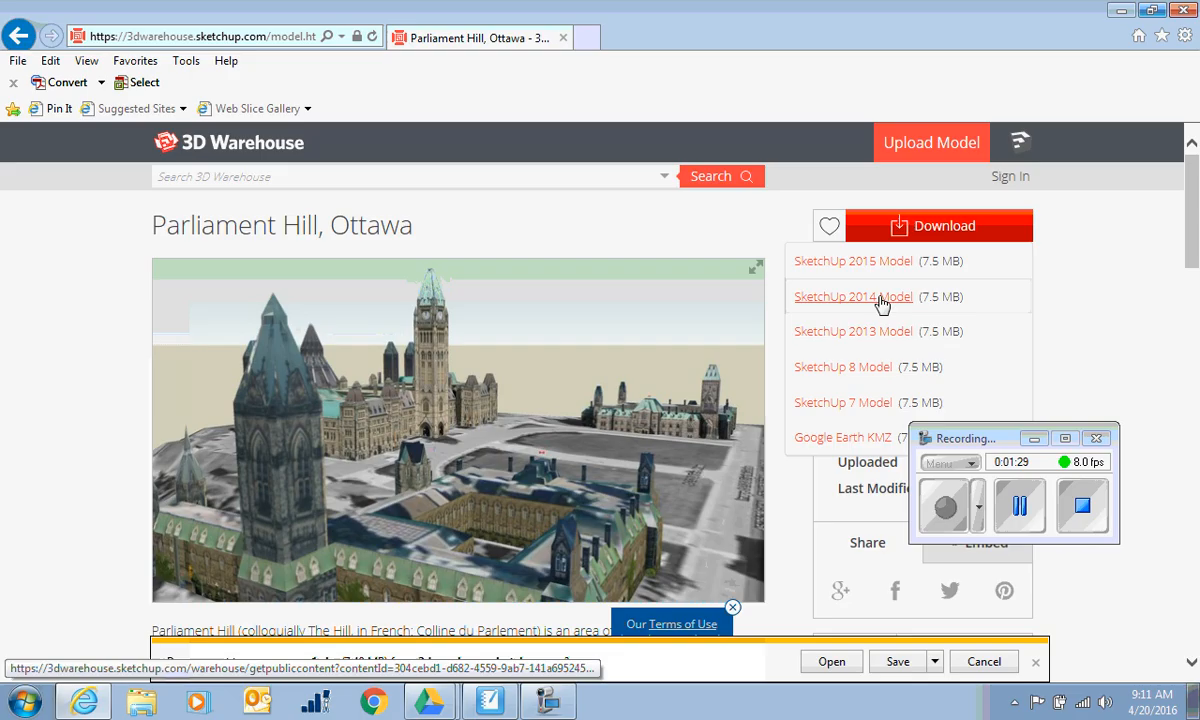
left_click(853, 296)
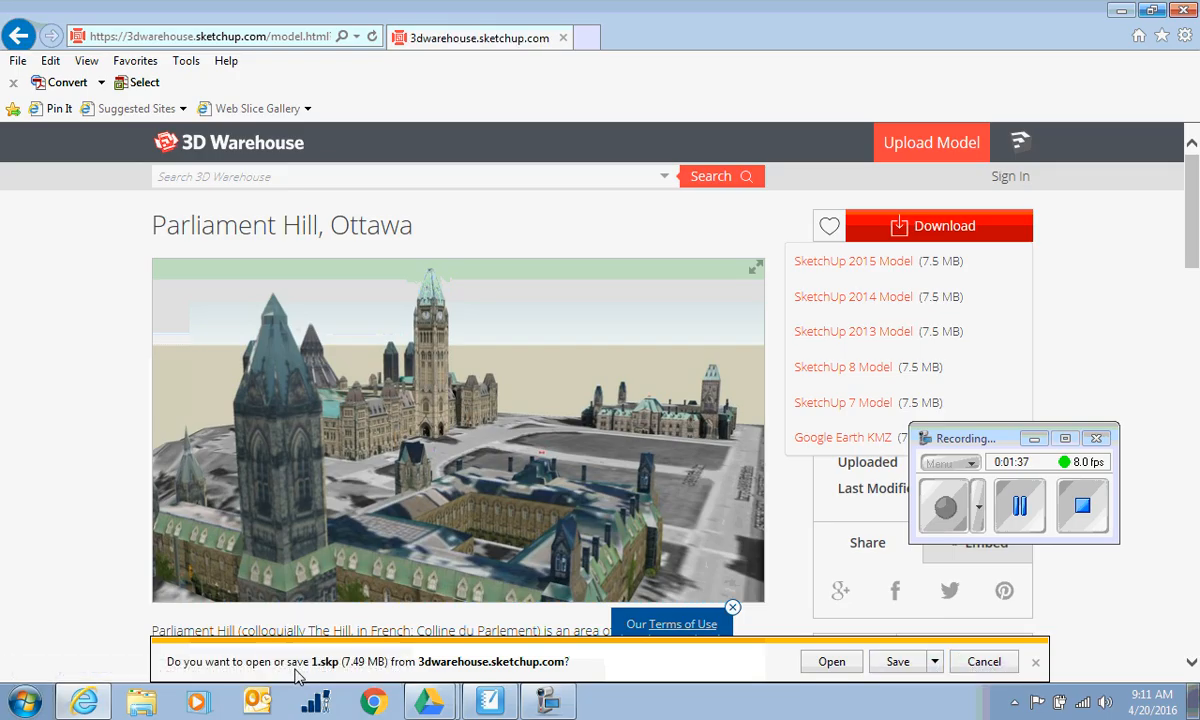
- Use Save as to store the model on the Desktop as parliament.skp
left_click(936, 661)
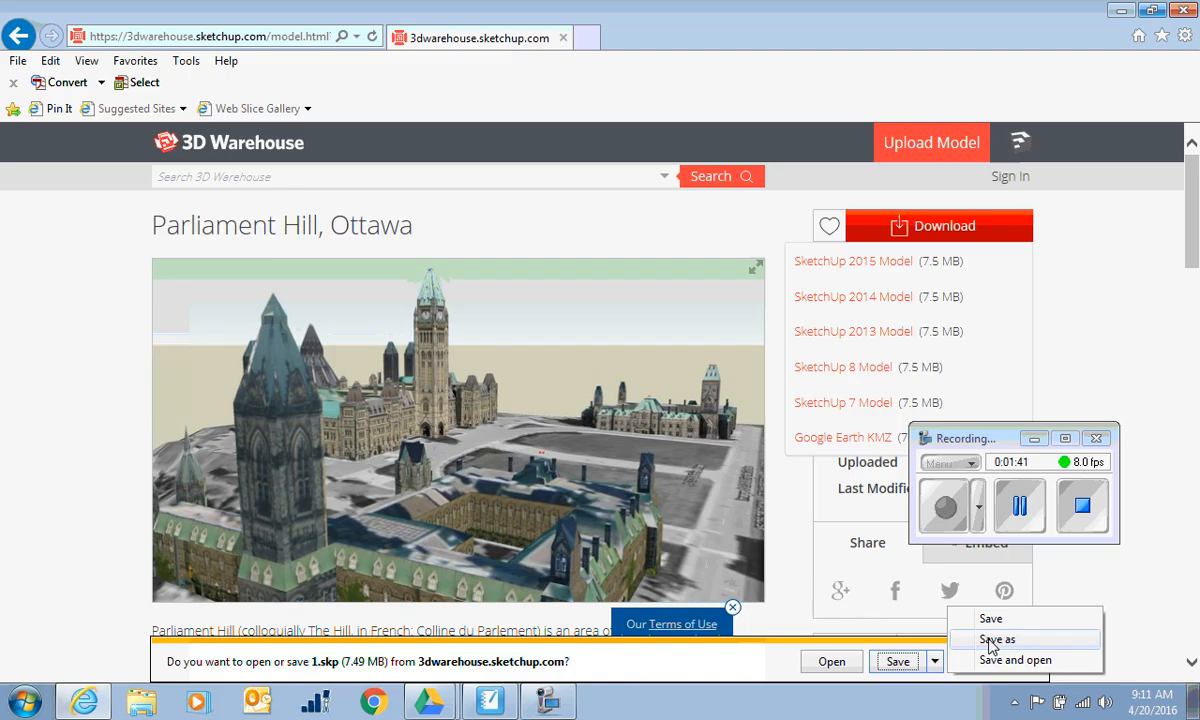
left_click(997, 639)
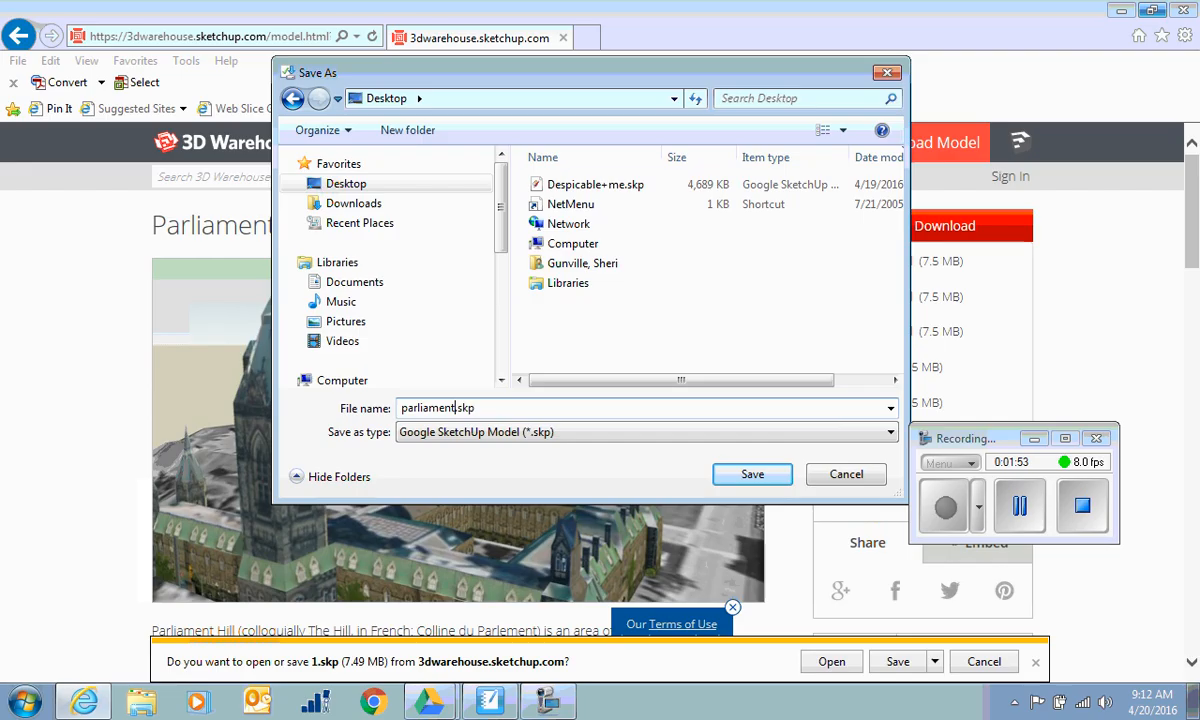
left_click(752, 474)
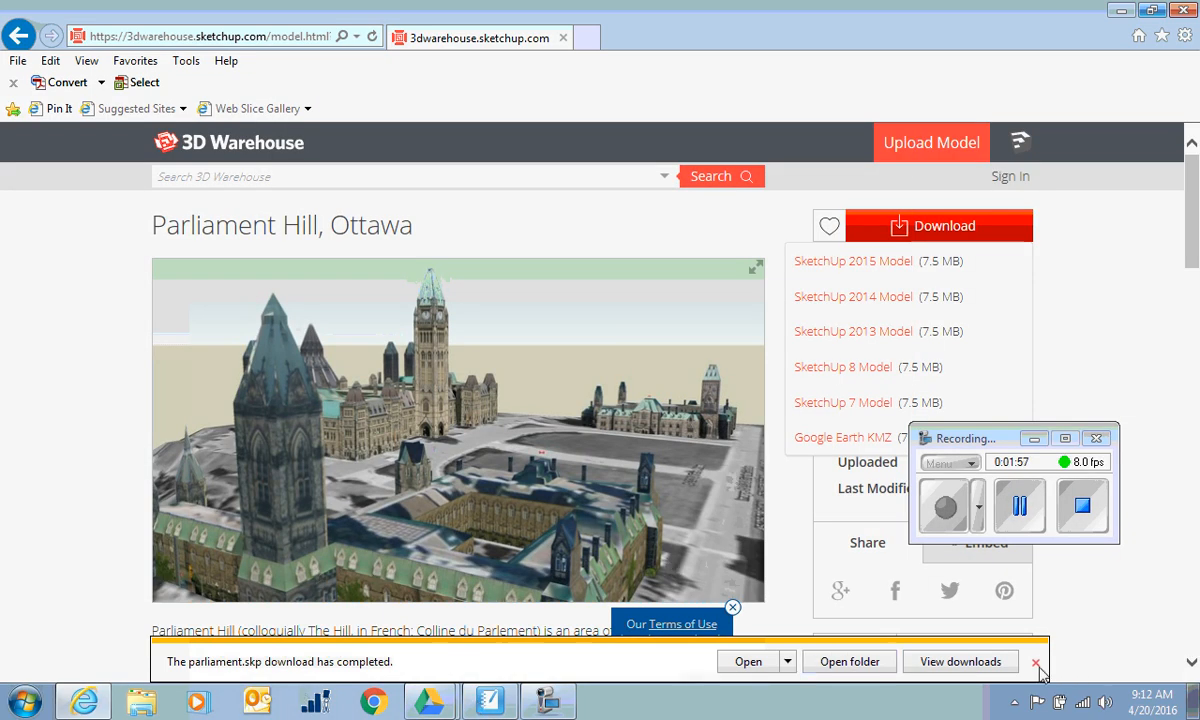
- Dismiss the download notice and open SMART Notebook's Insert menu
left_click(1040, 661)
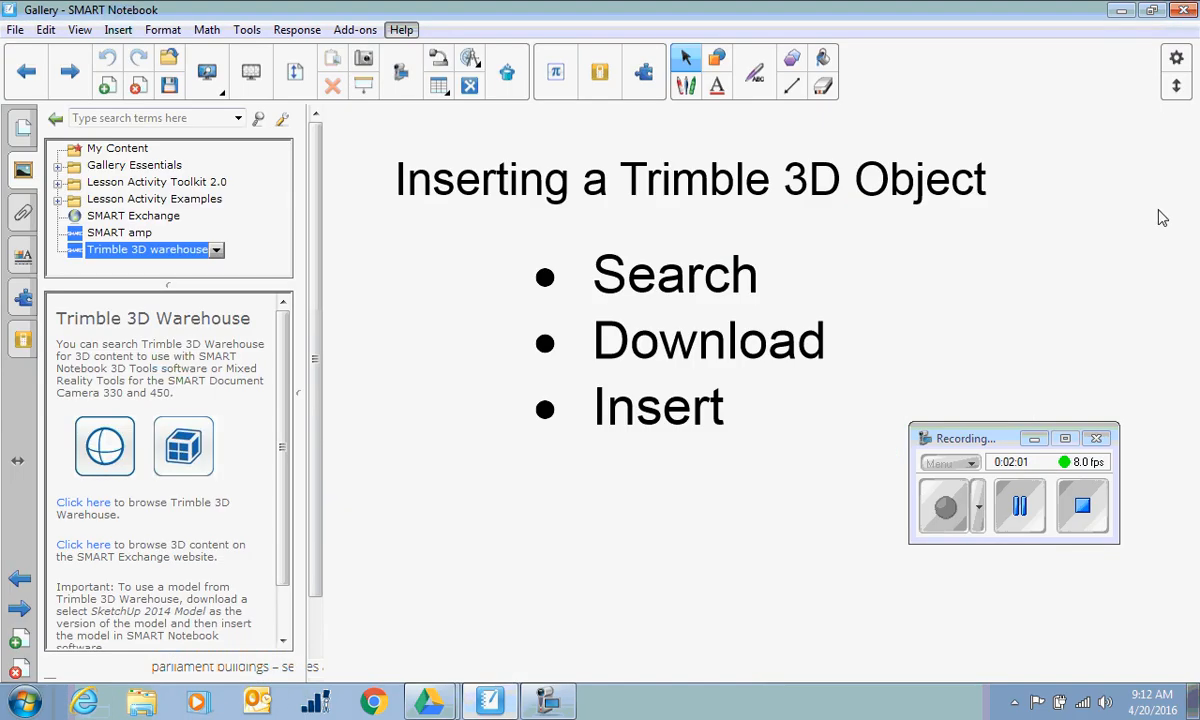
mouse_move(595, 285)
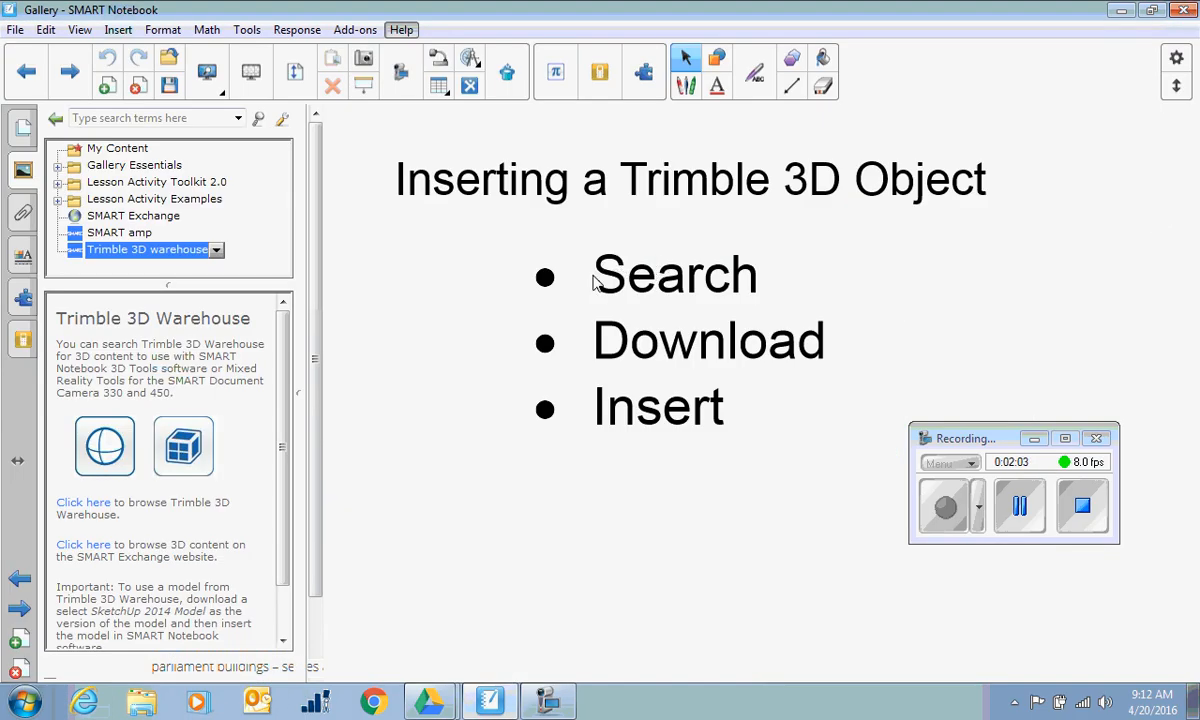
mouse_move(632, 418)
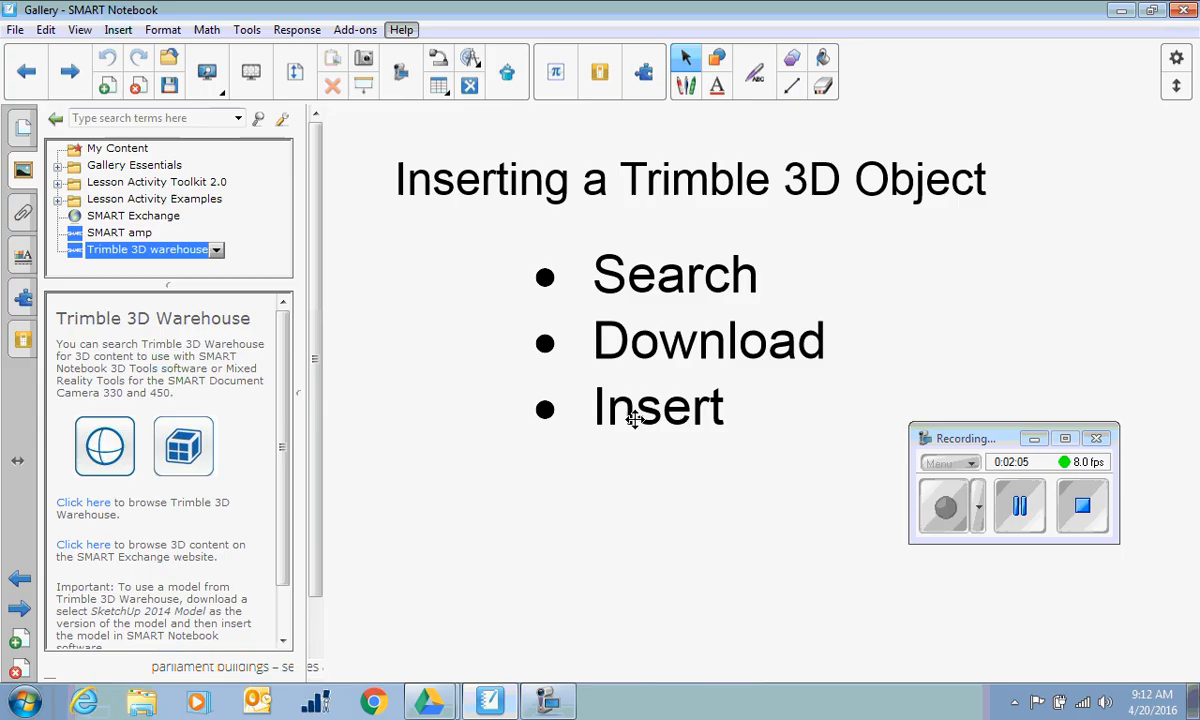
left_click(117, 29)
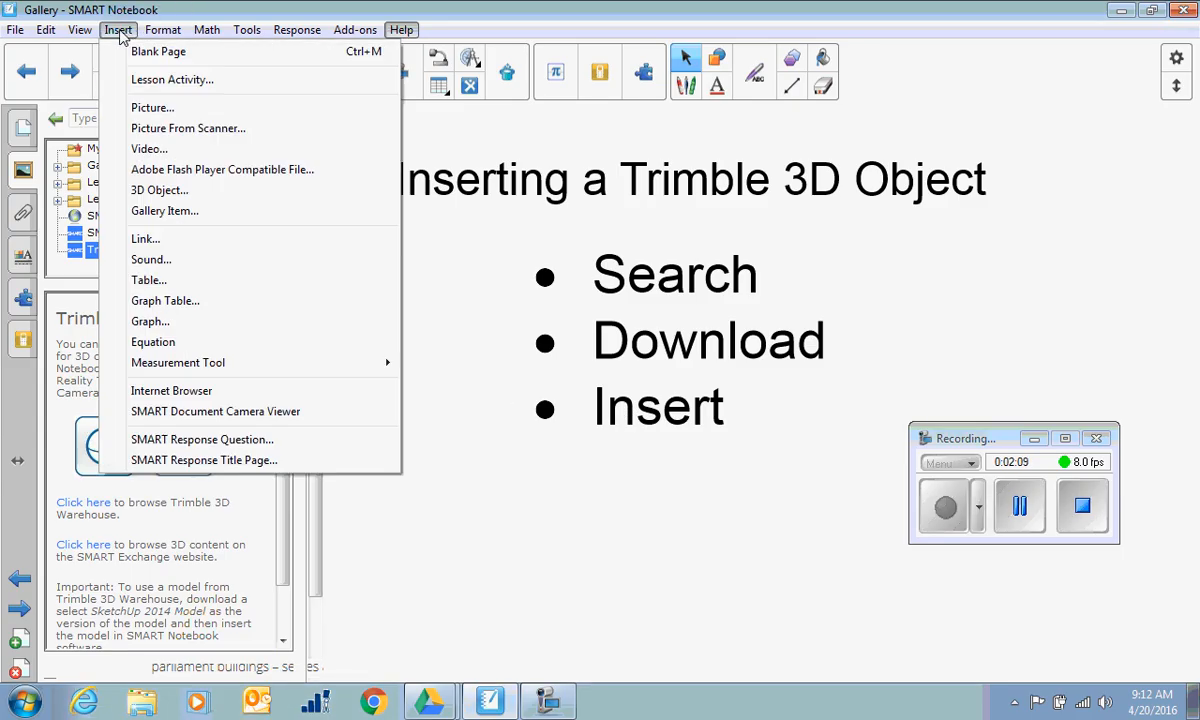
mouse_move(159, 190)
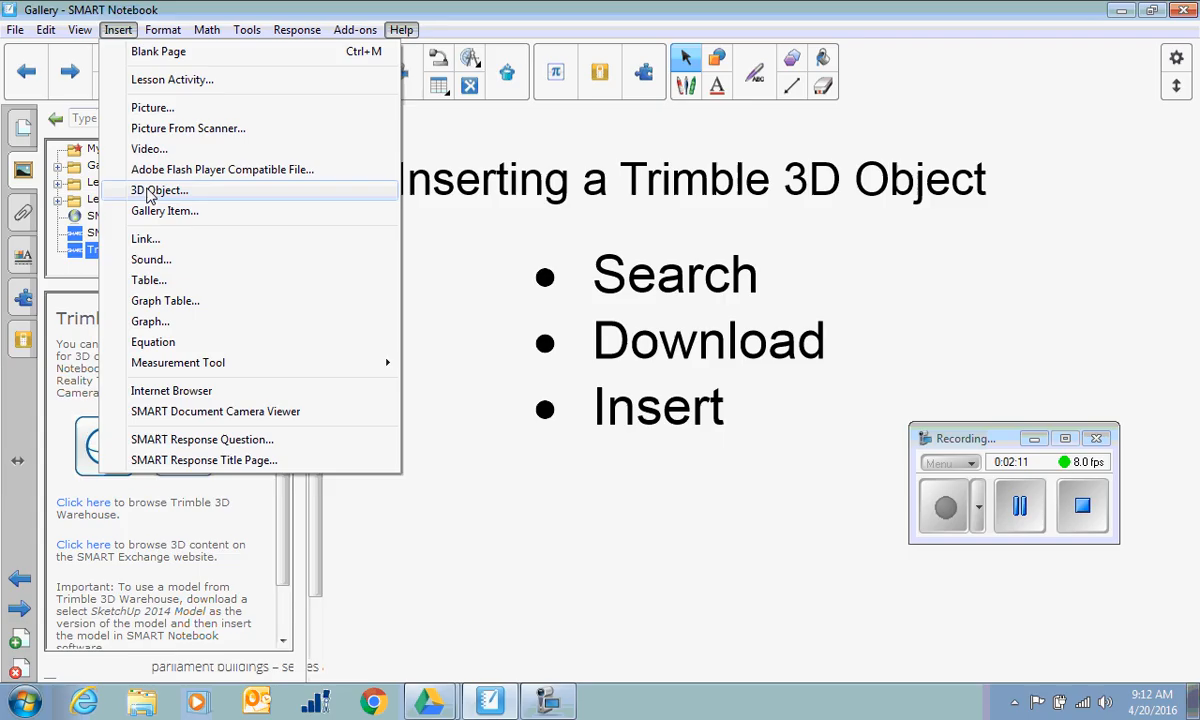
- Insert parliament.skp from the Desktop as a 3D object
left_click(160, 190)
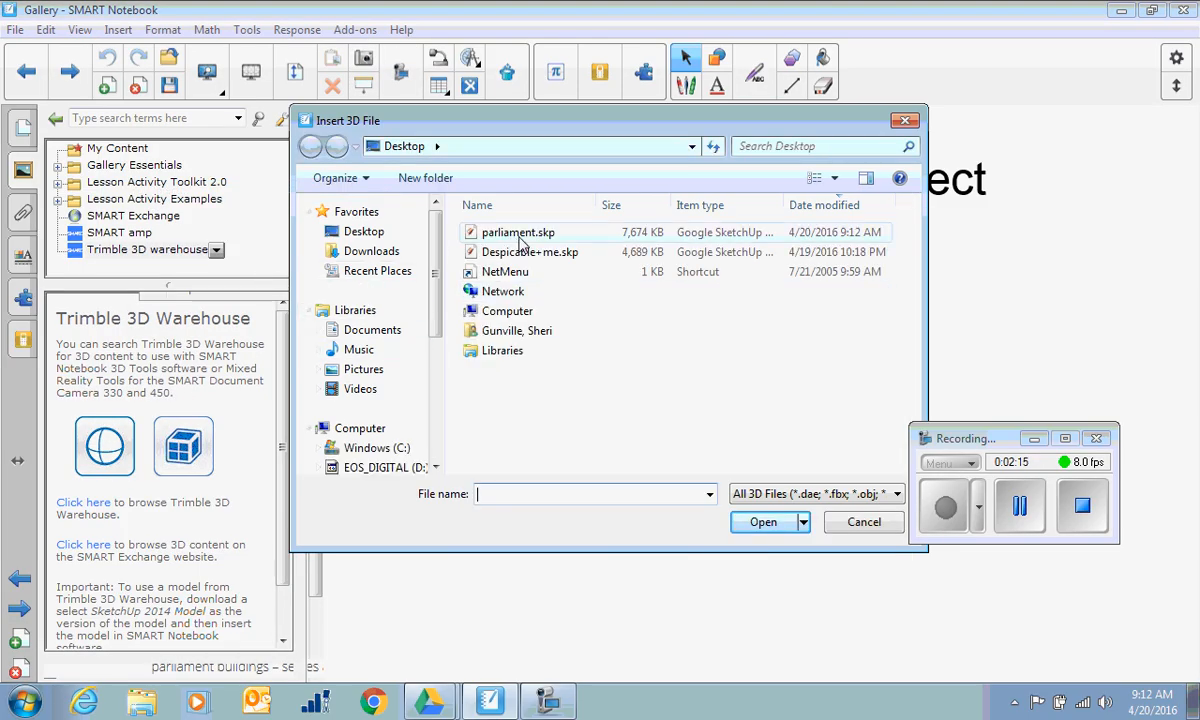
left_click(518, 232)
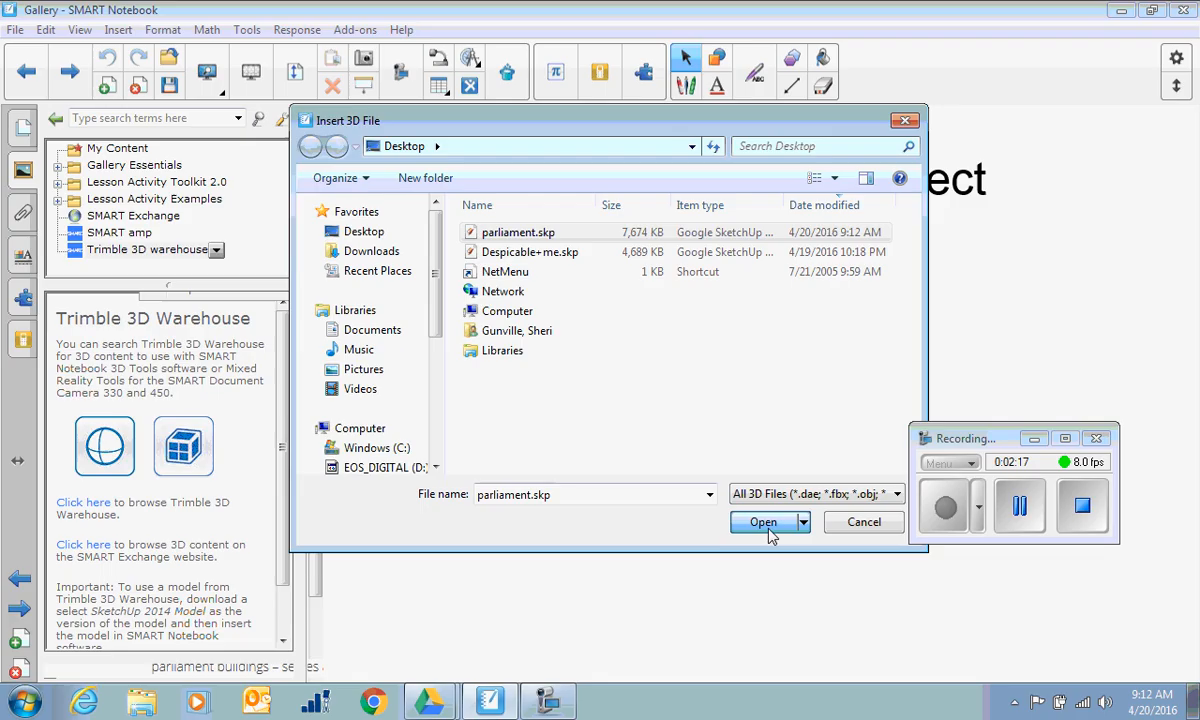
left_click(763, 521)
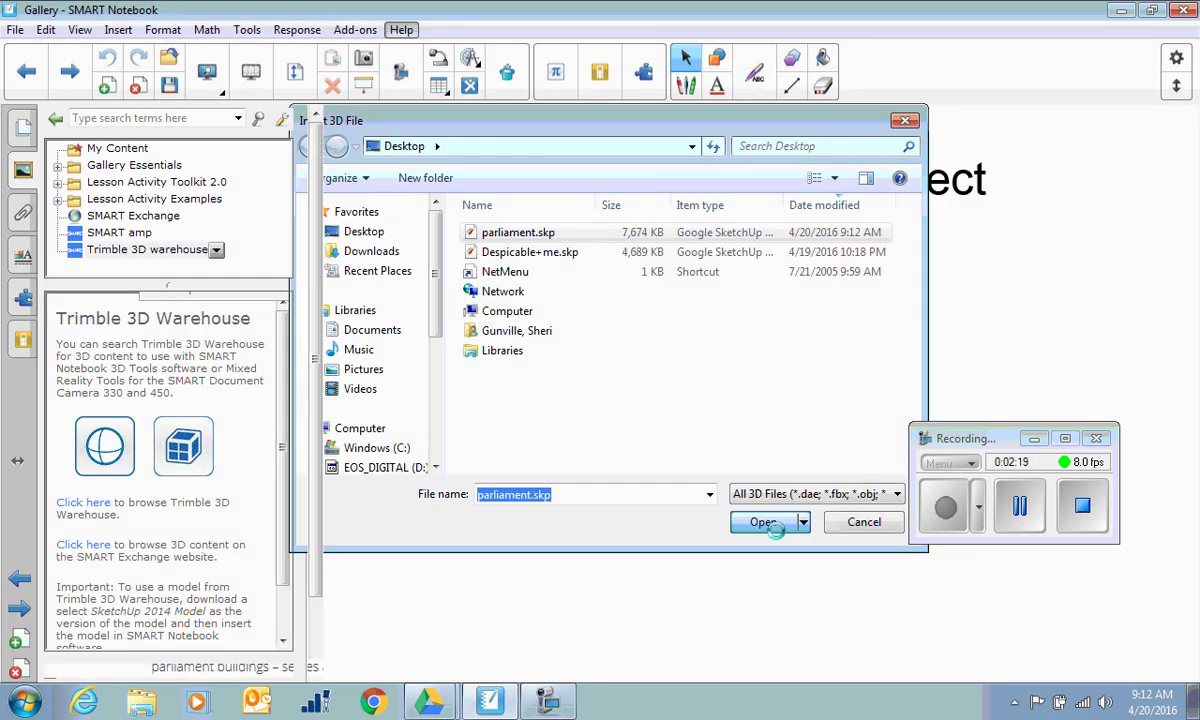
left_click(763, 521)
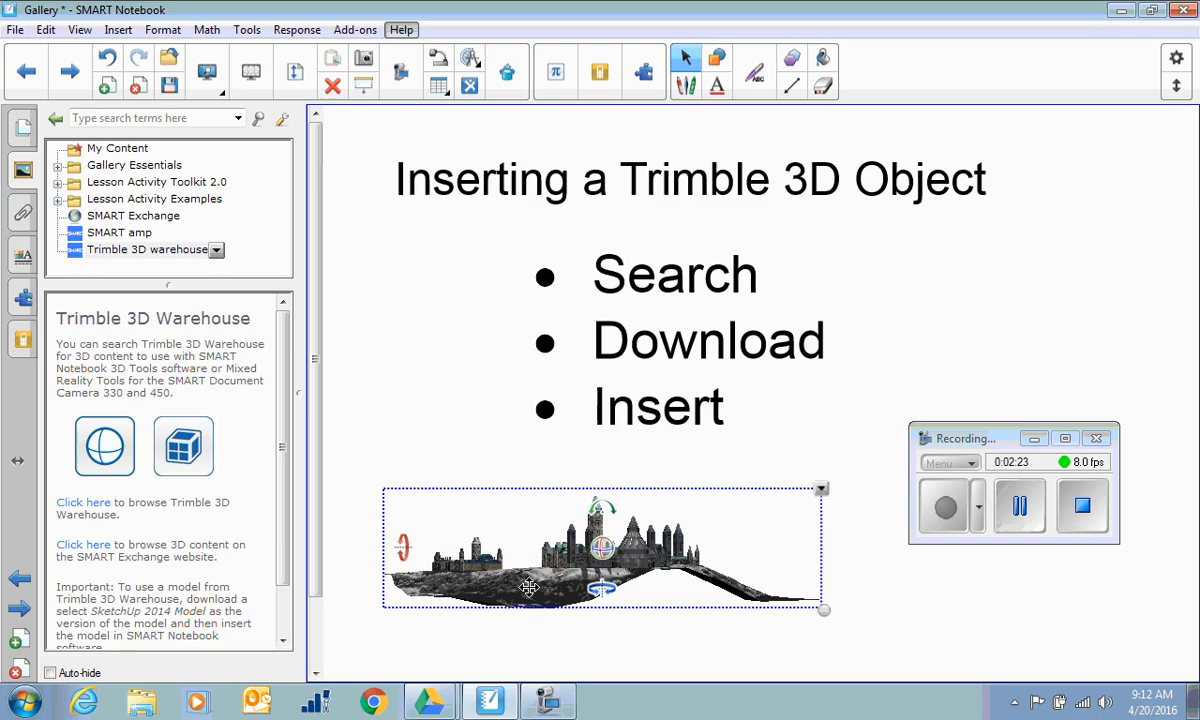
- Move the parliament model up and drag its corner to enlarge it across the lower slide
left_click_drag(530, 587, 530, 475)
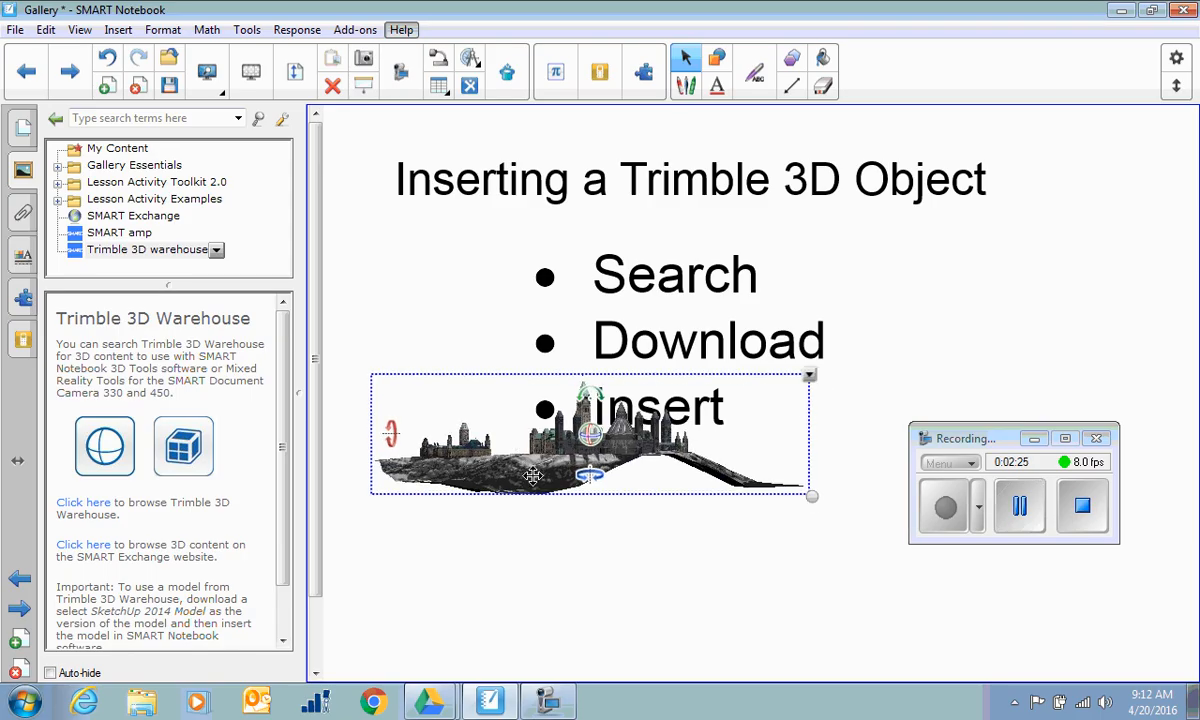
left_click_drag(811, 496, 1081, 572)
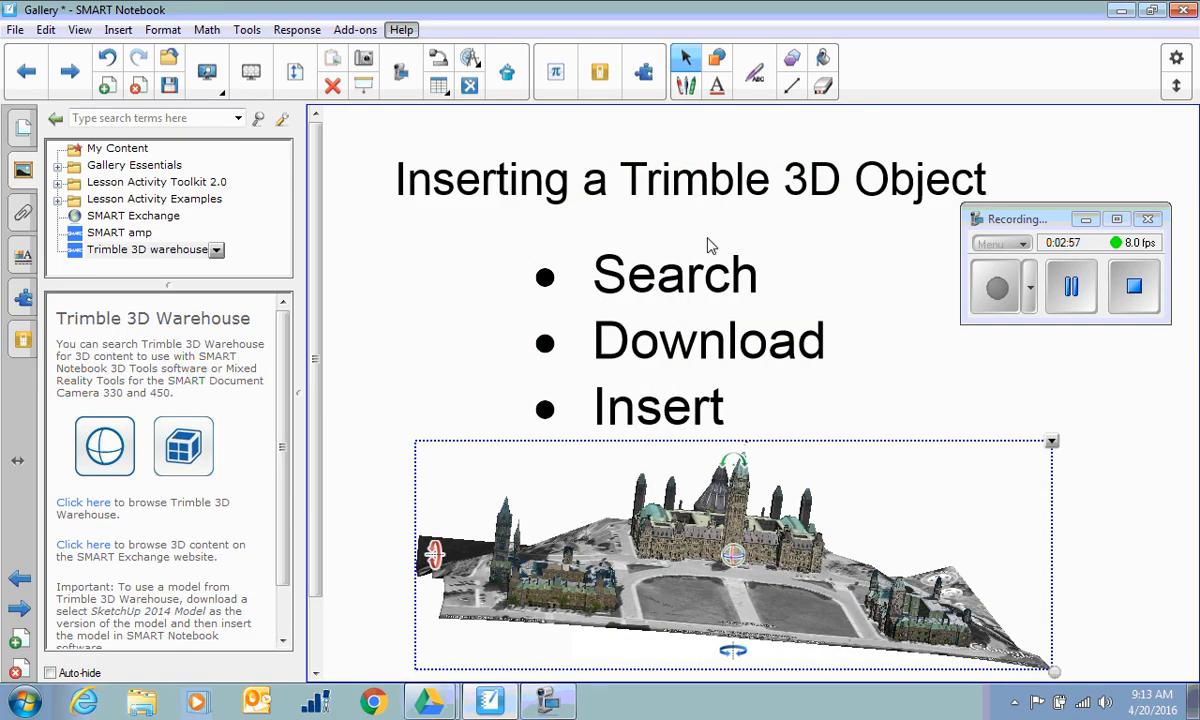
mouse_move(845, 190)
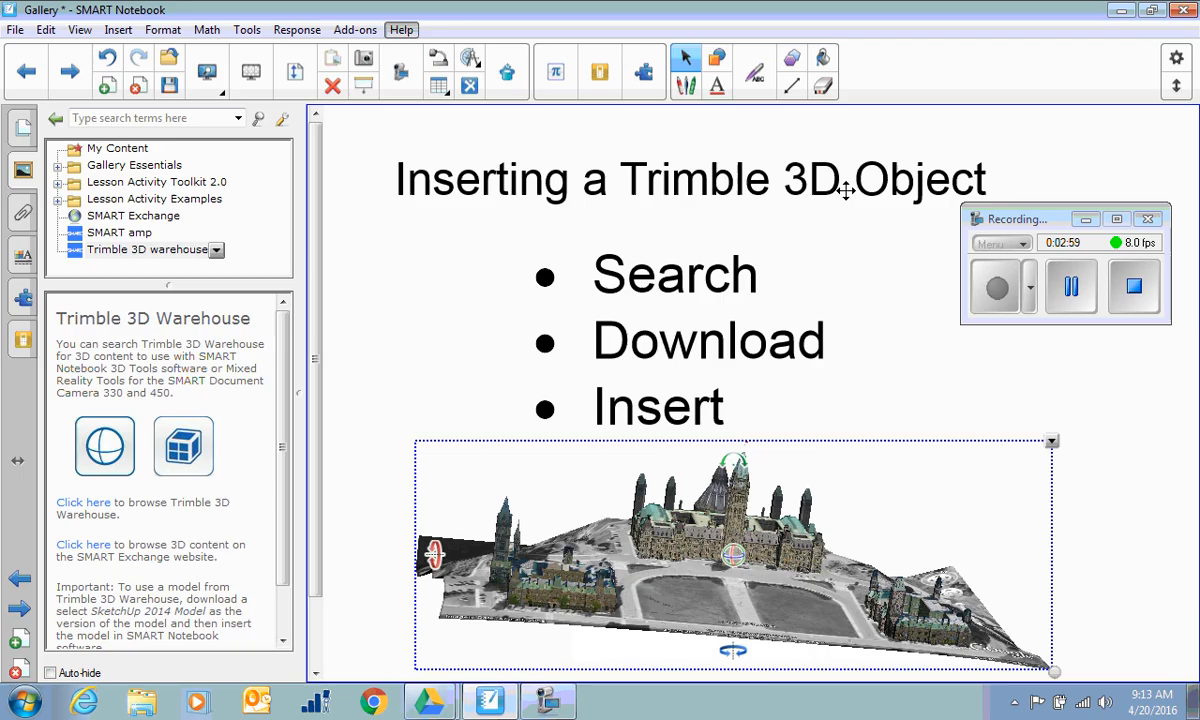
mouse_move(928, 288)
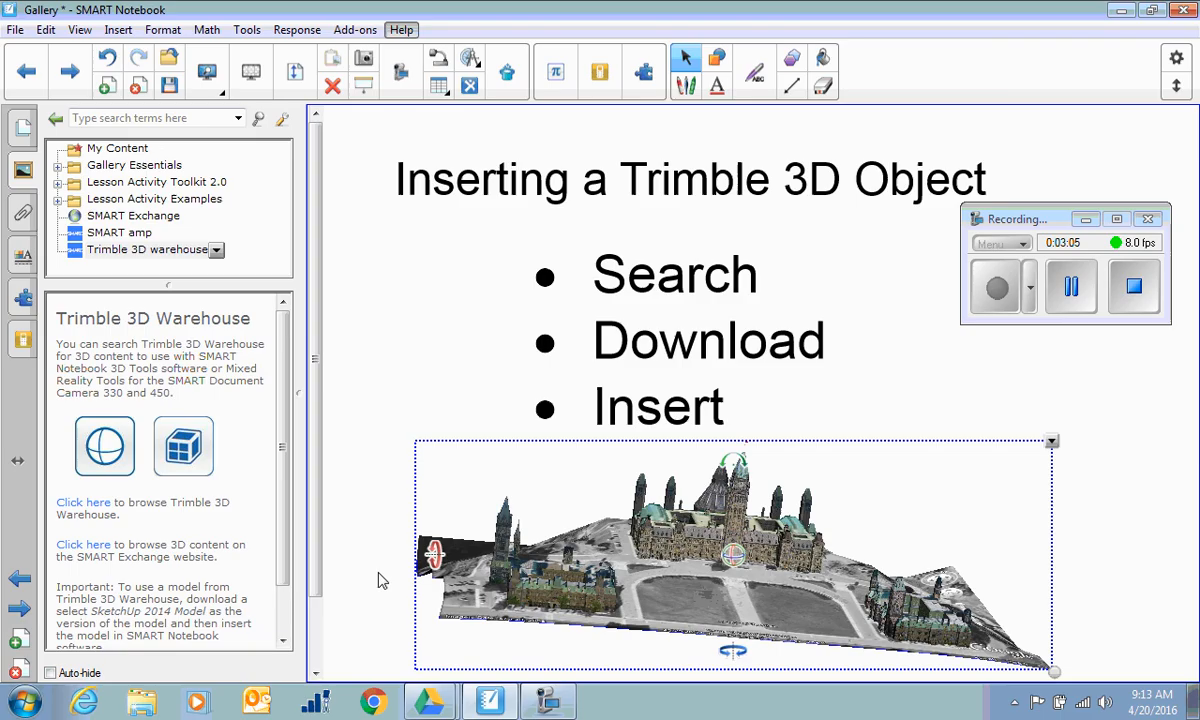
mouse_move(95, 552)
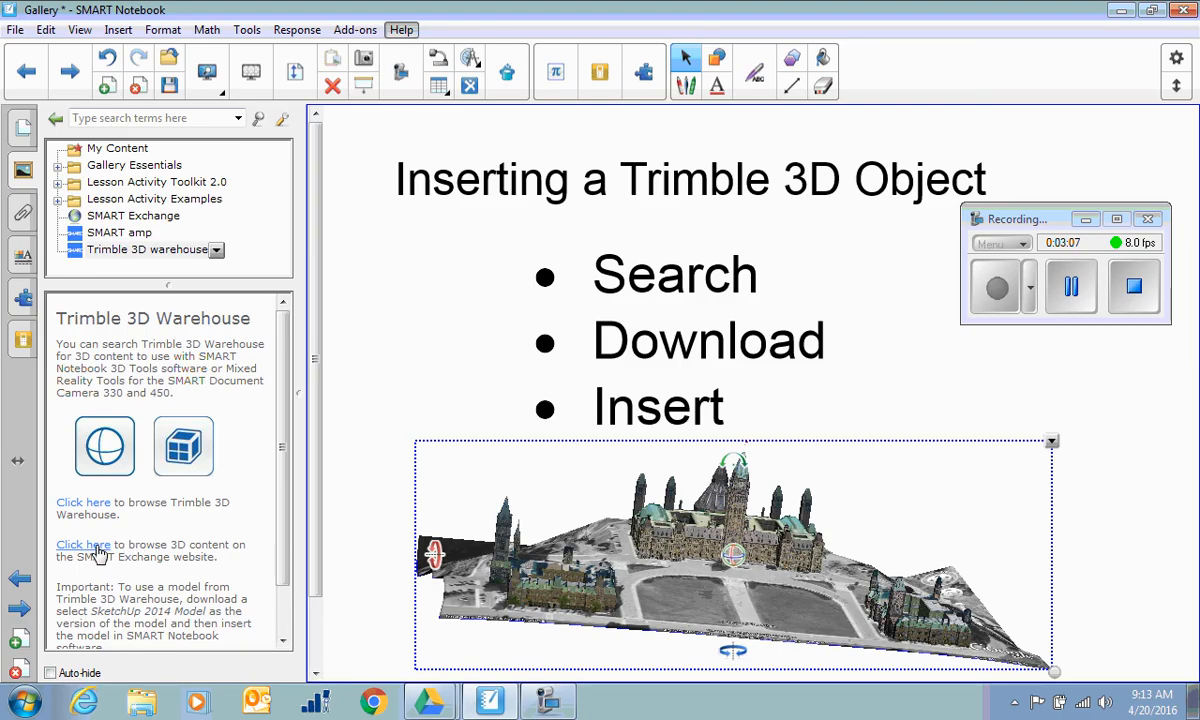
- Follow the gallery panel's 'Click here' link to SMART Exchange 3D content
left_click(84, 544)
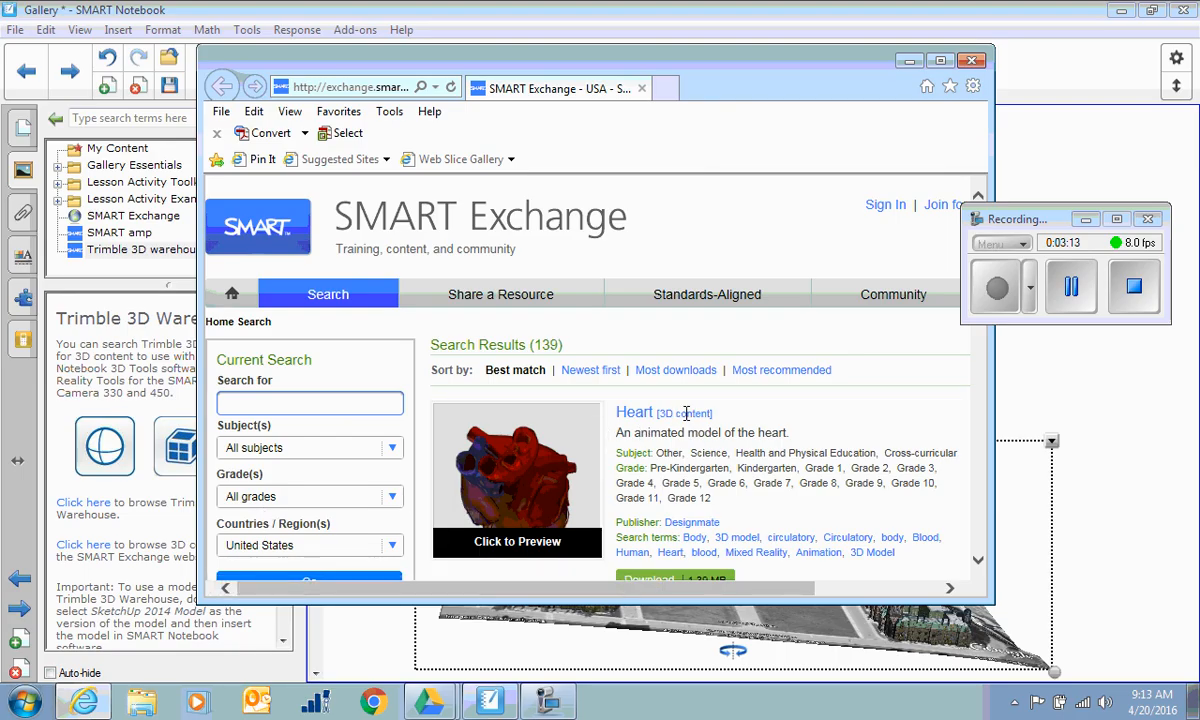
mouse_move(634, 412)
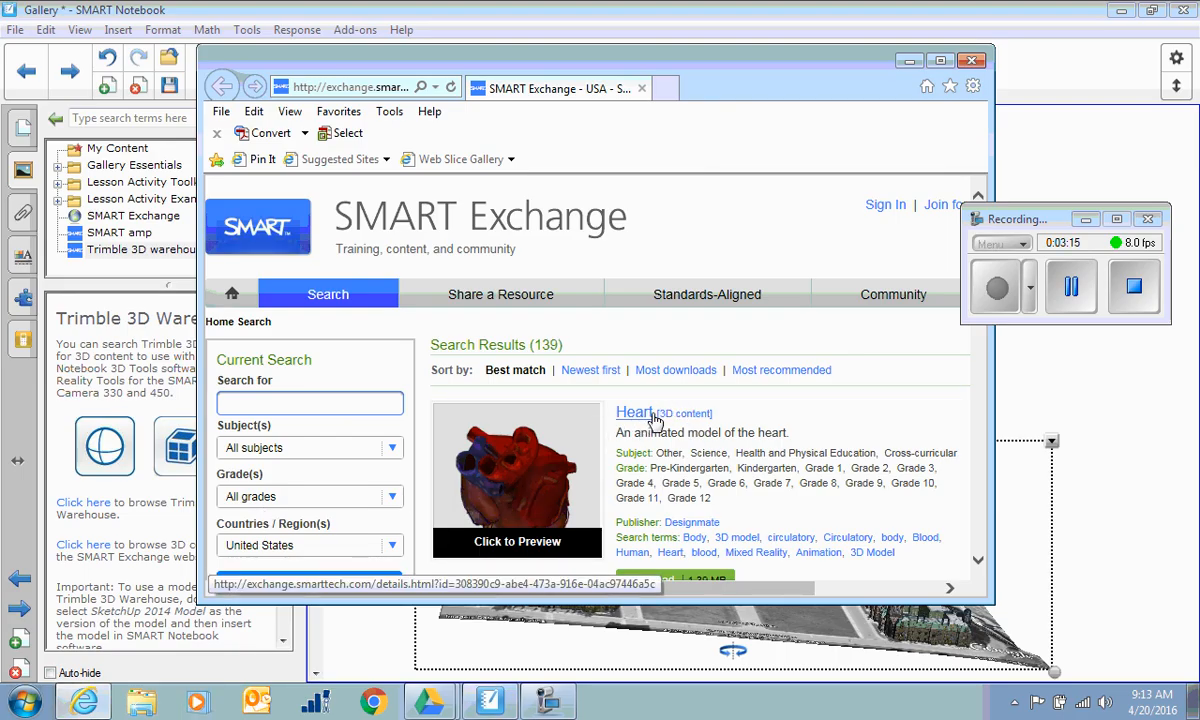
- Scroll the SMART Exchange results and download the Solid Liquid Gas item
scroll("down", 3)
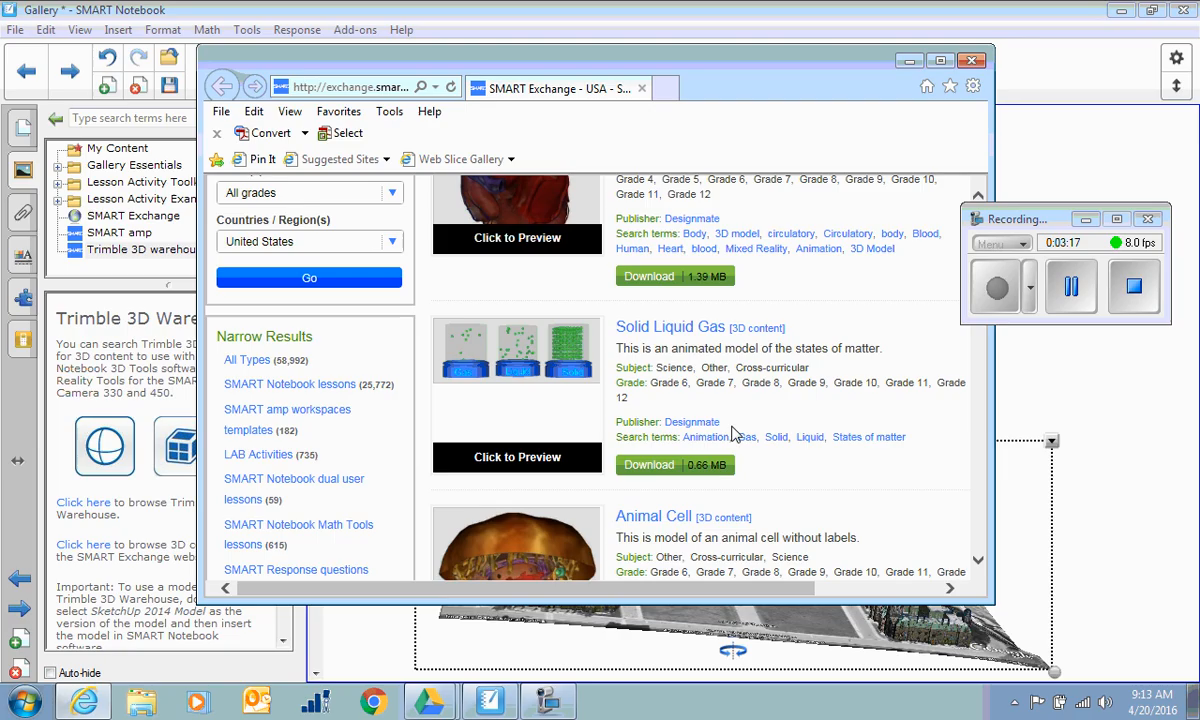
mouse_move(756, 342)
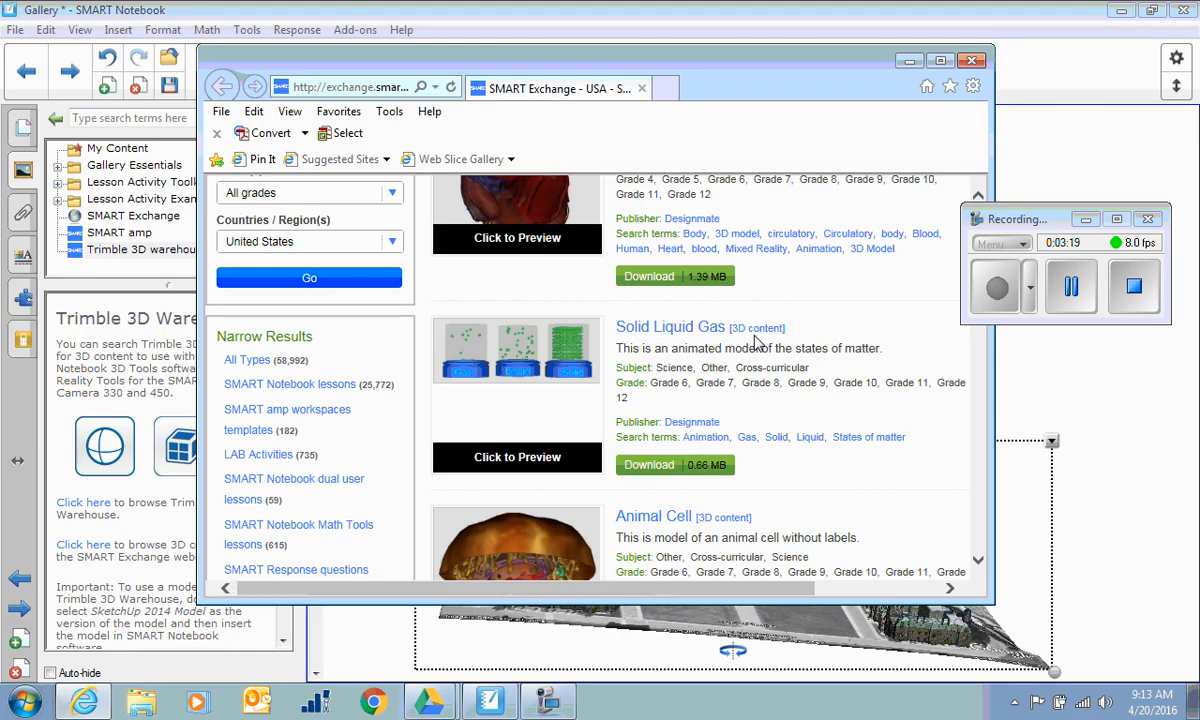
scroll("down", 3)
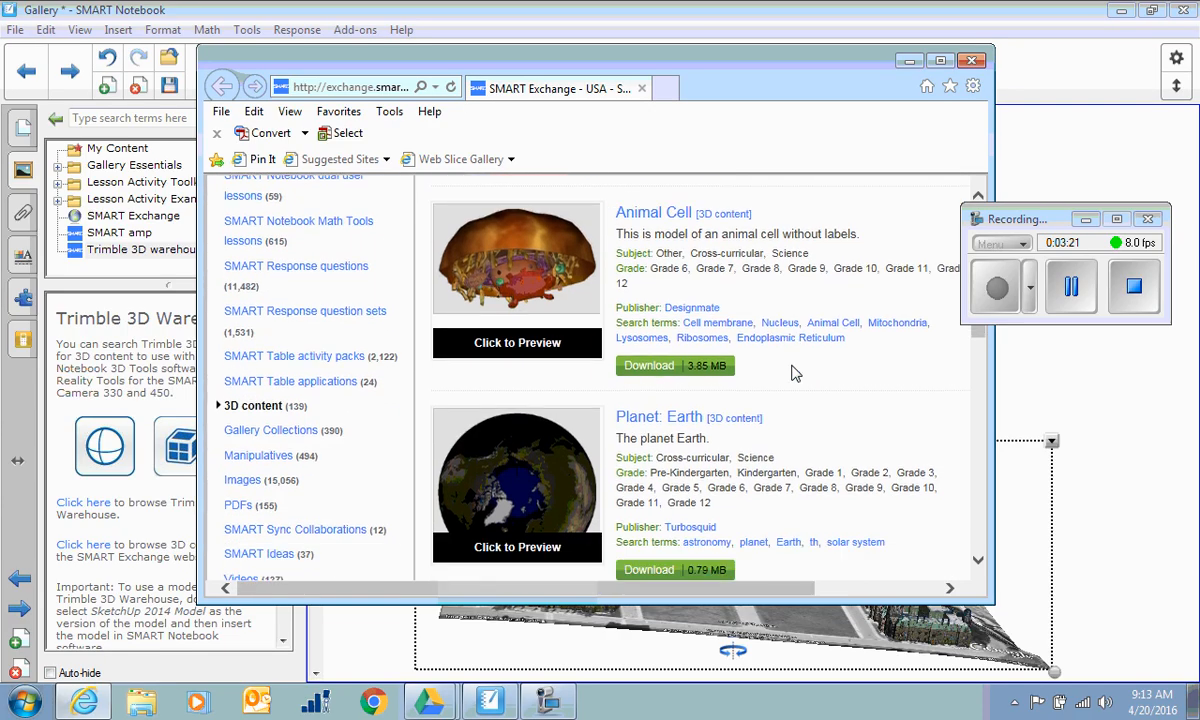
scroll("up", 3)
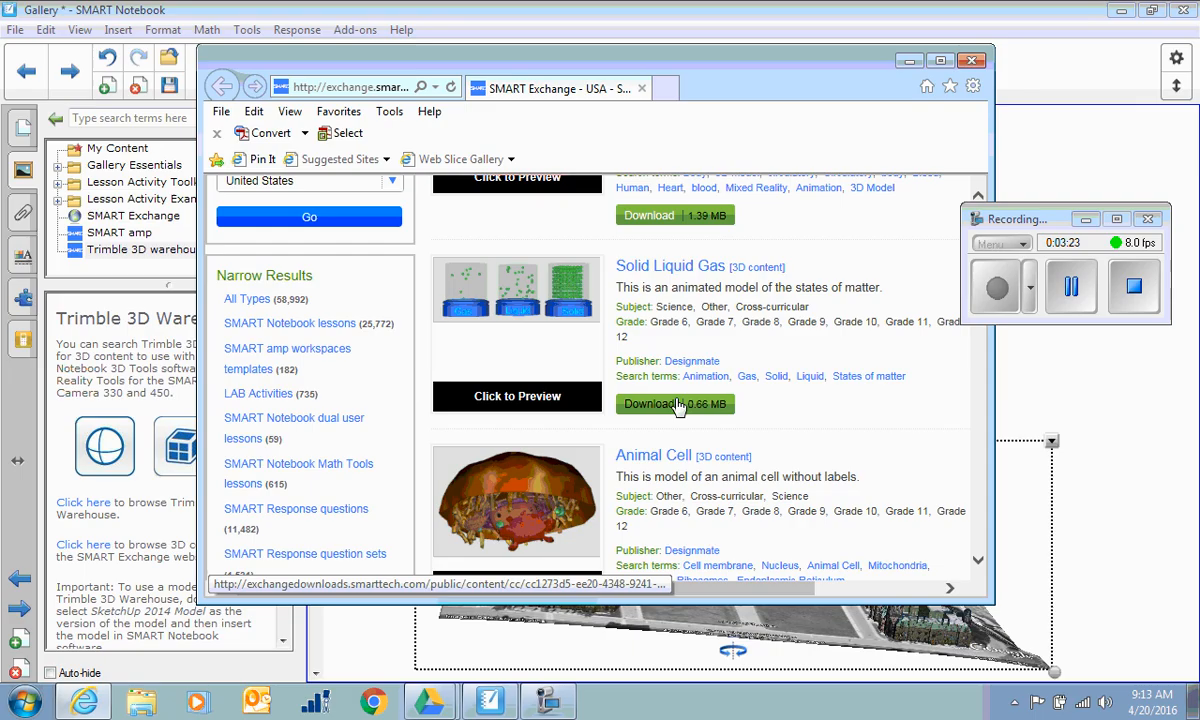
left_click(650, 404)
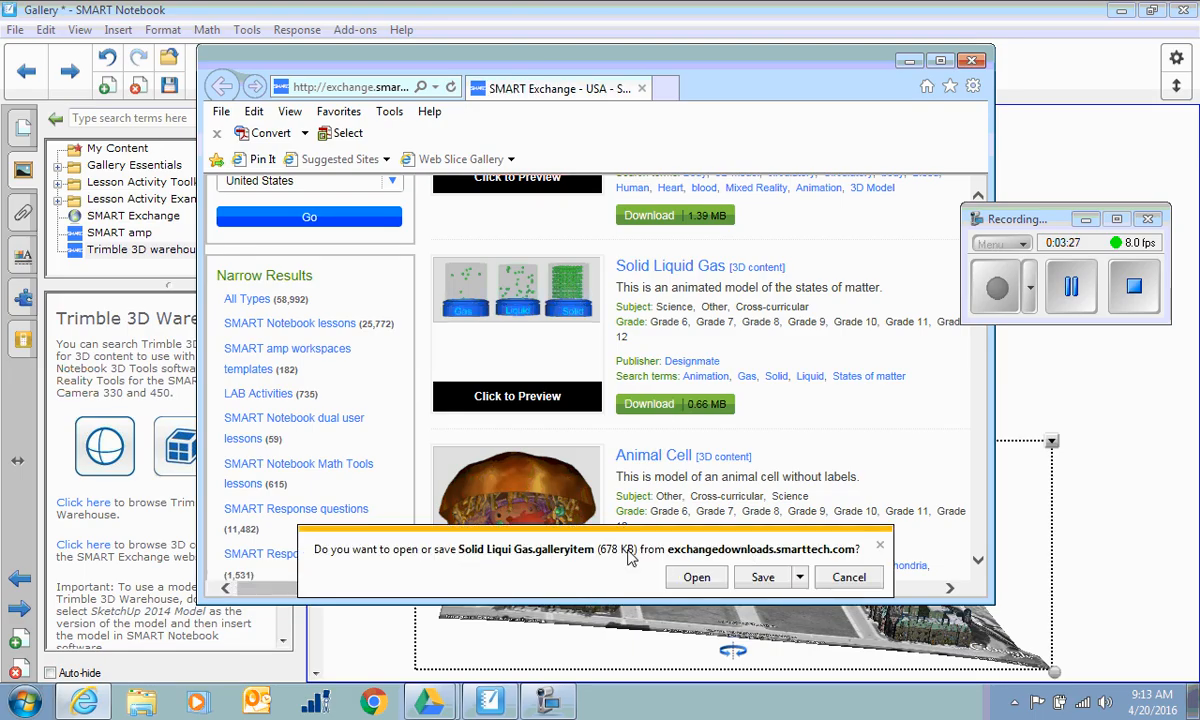
- Save the Solid Liqui Gas.galleryitem download to the Desktop using Save as
left_click(799, 577)
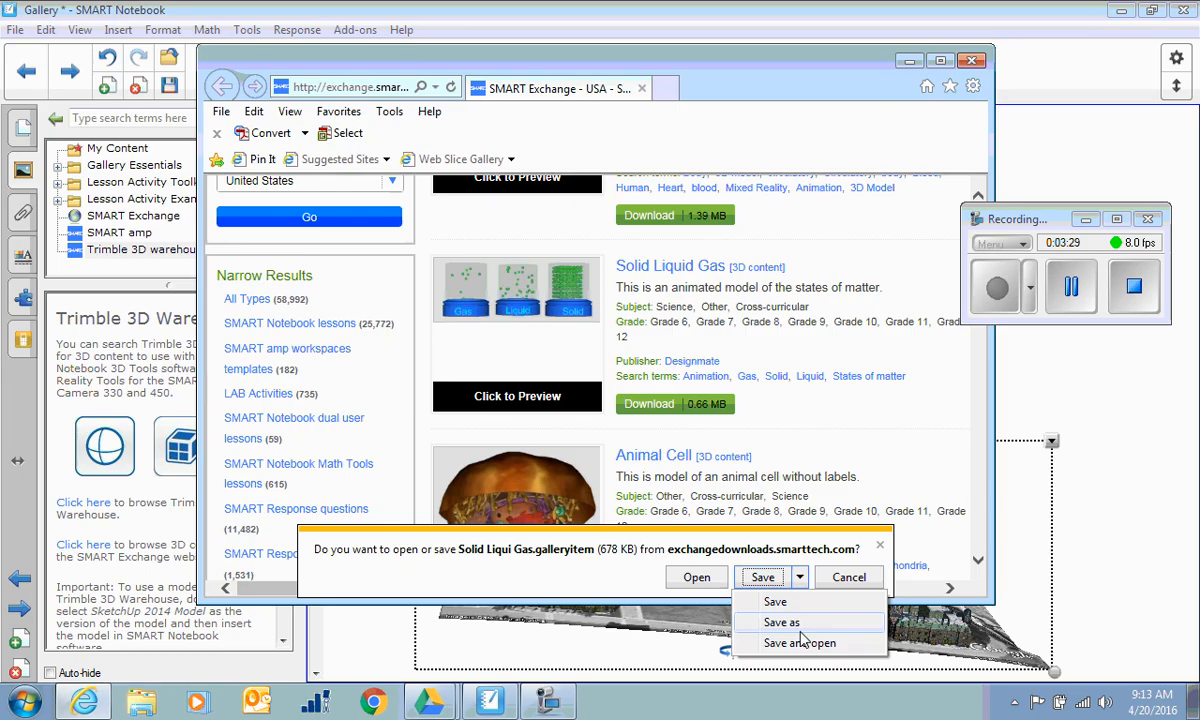
left_click(781, 622)
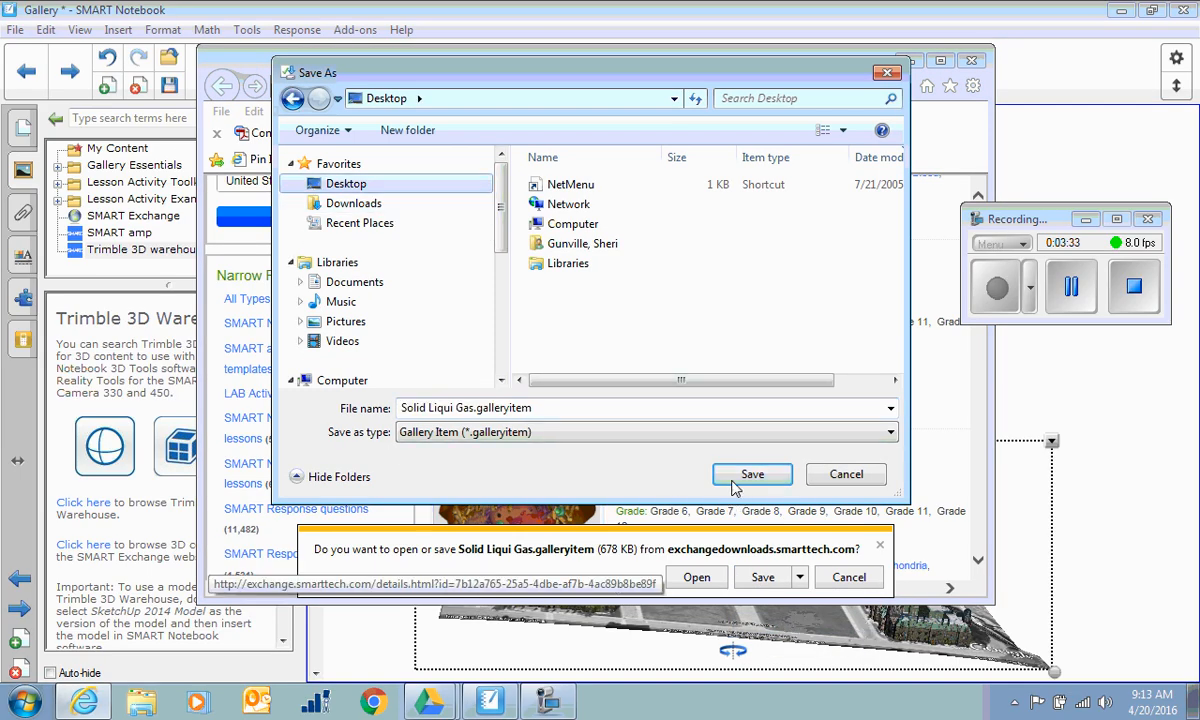
left_click(752, 474)
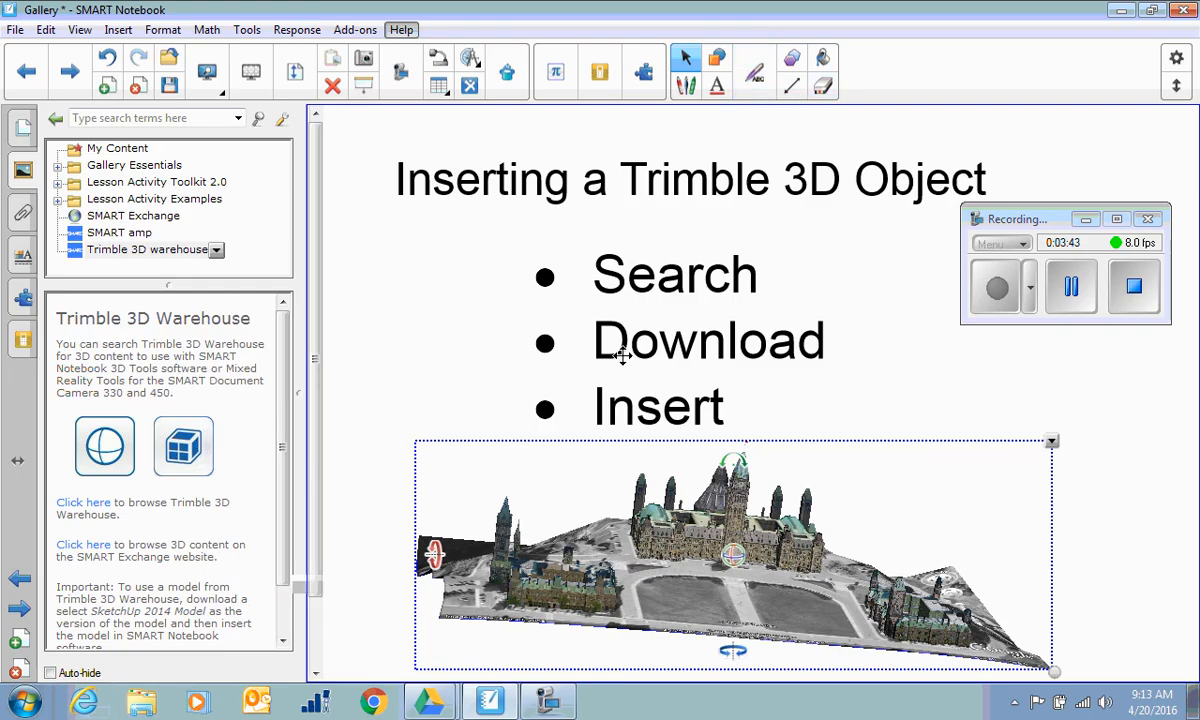
- Insert Solid Liqui Gas.galleryitem from the Desktop over the parliament model and rotate it in 3D
left_click(994, 287)
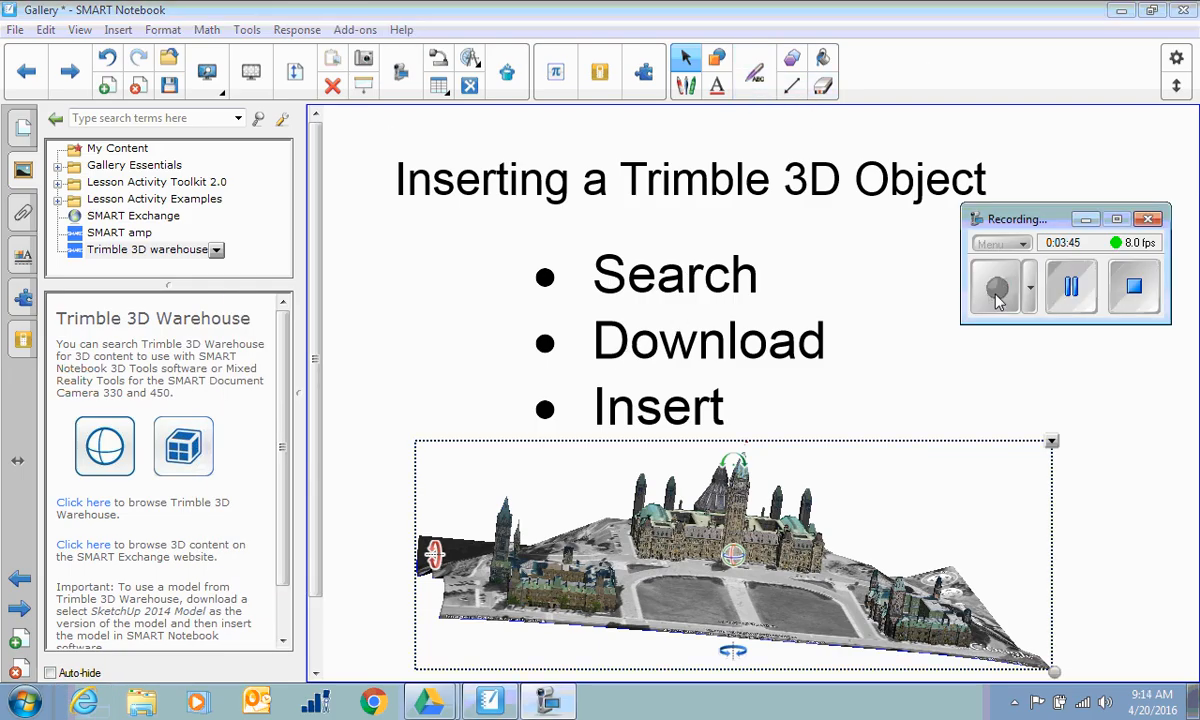
left_click(118, 29)
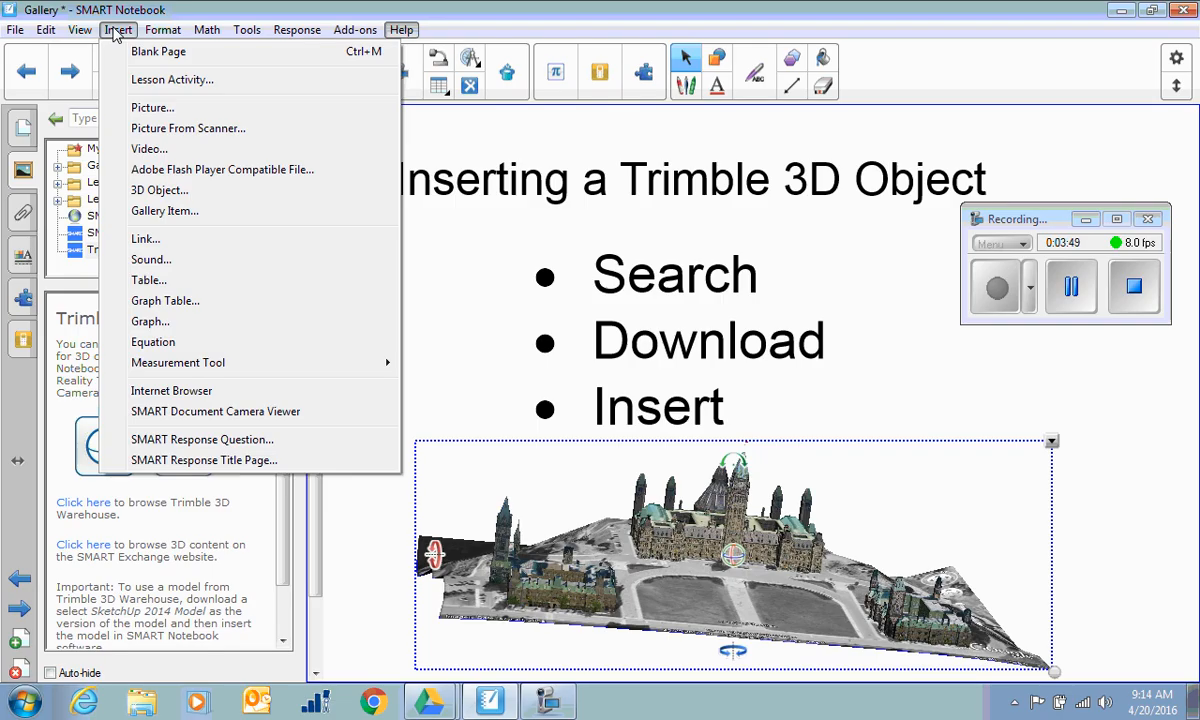
mouse_move(159, 190)
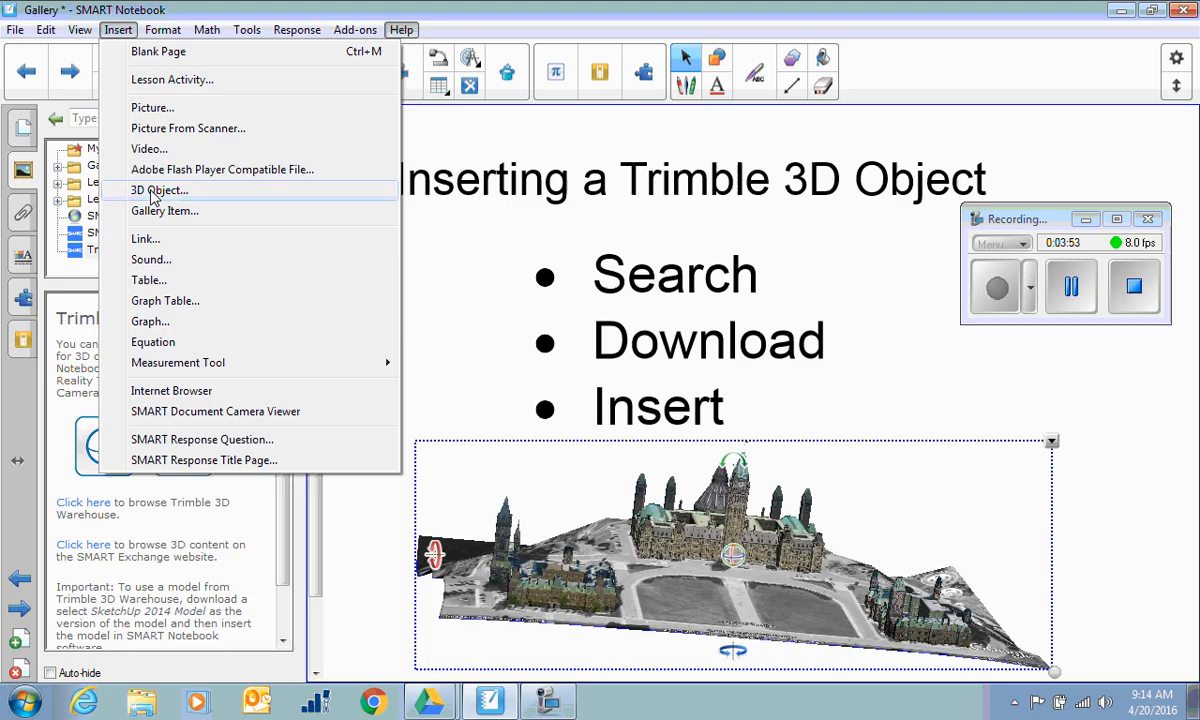
left_click(165, 211)
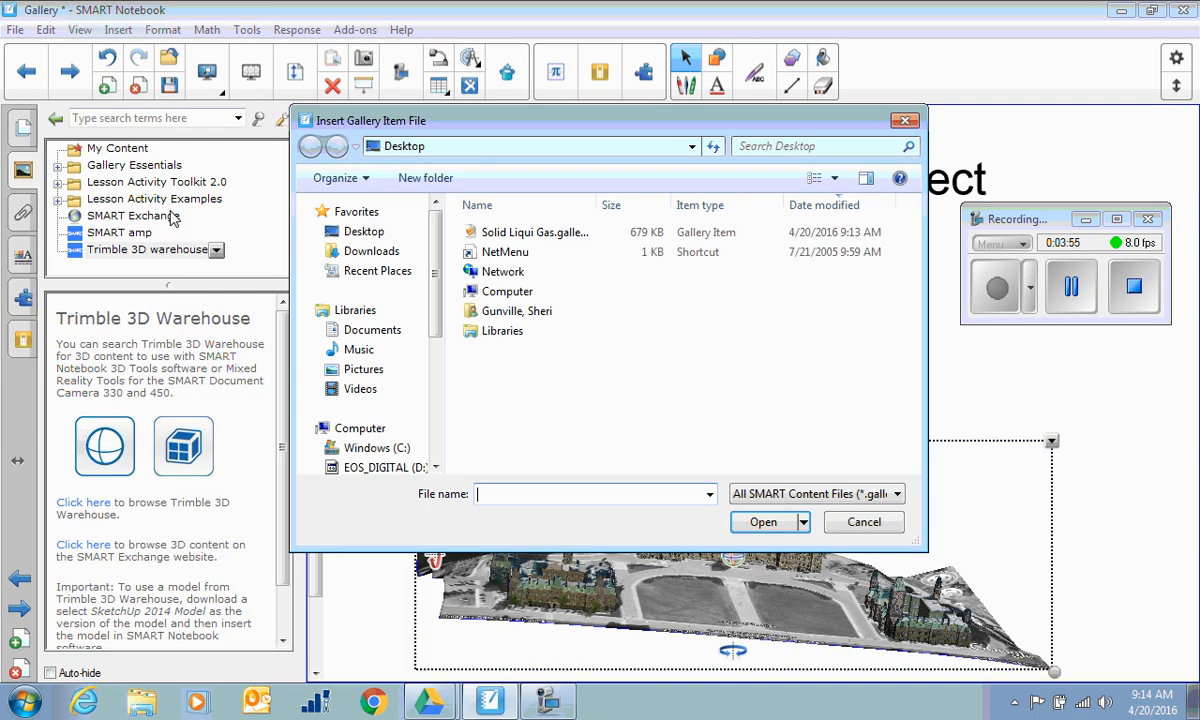
left_click(535, 232)
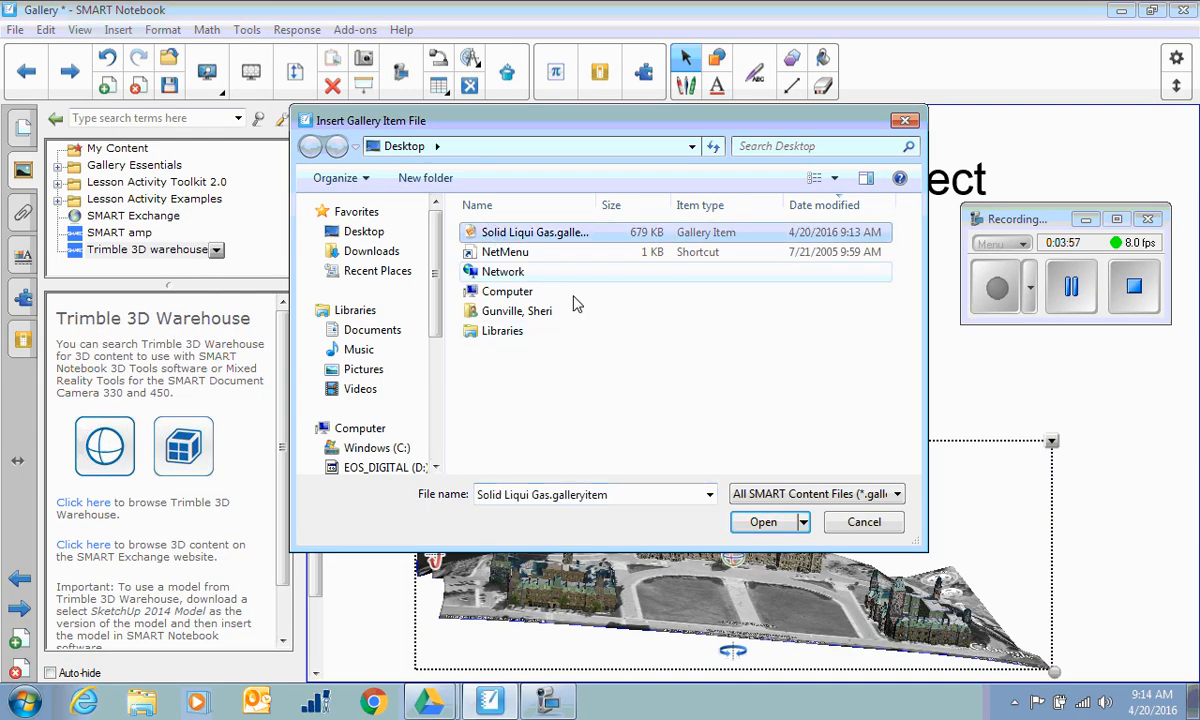
left_click(763, 521)
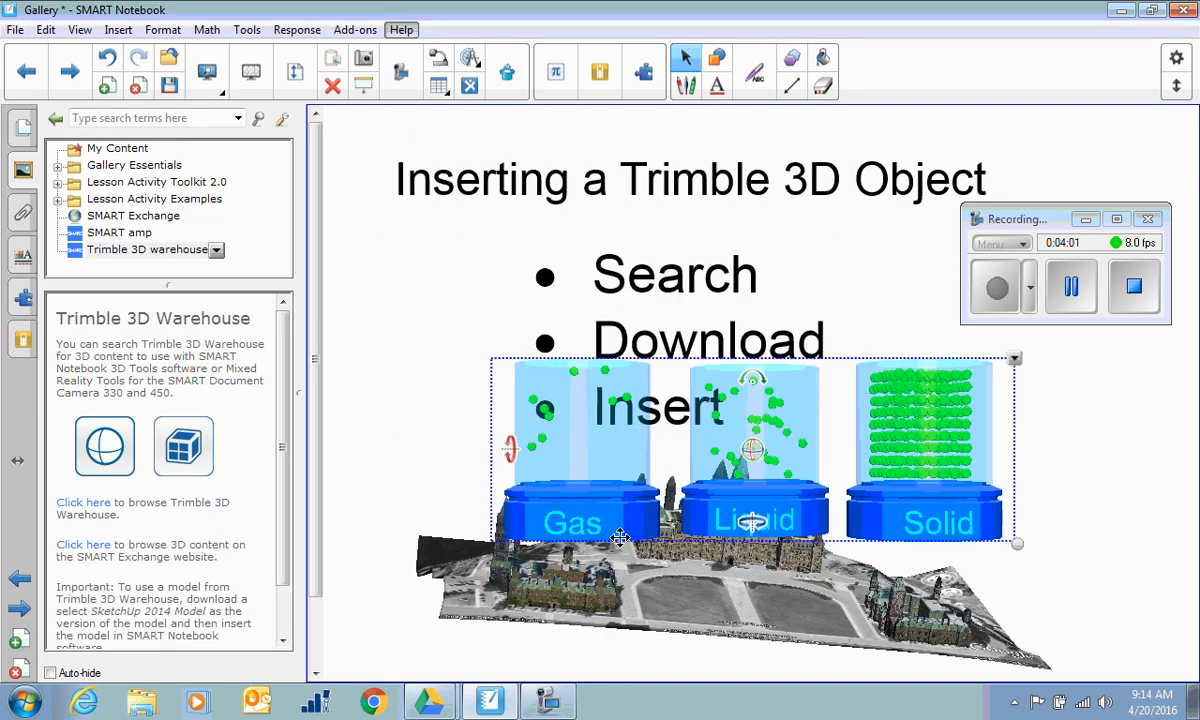
left_click_drag(620, 538, 675, 470)
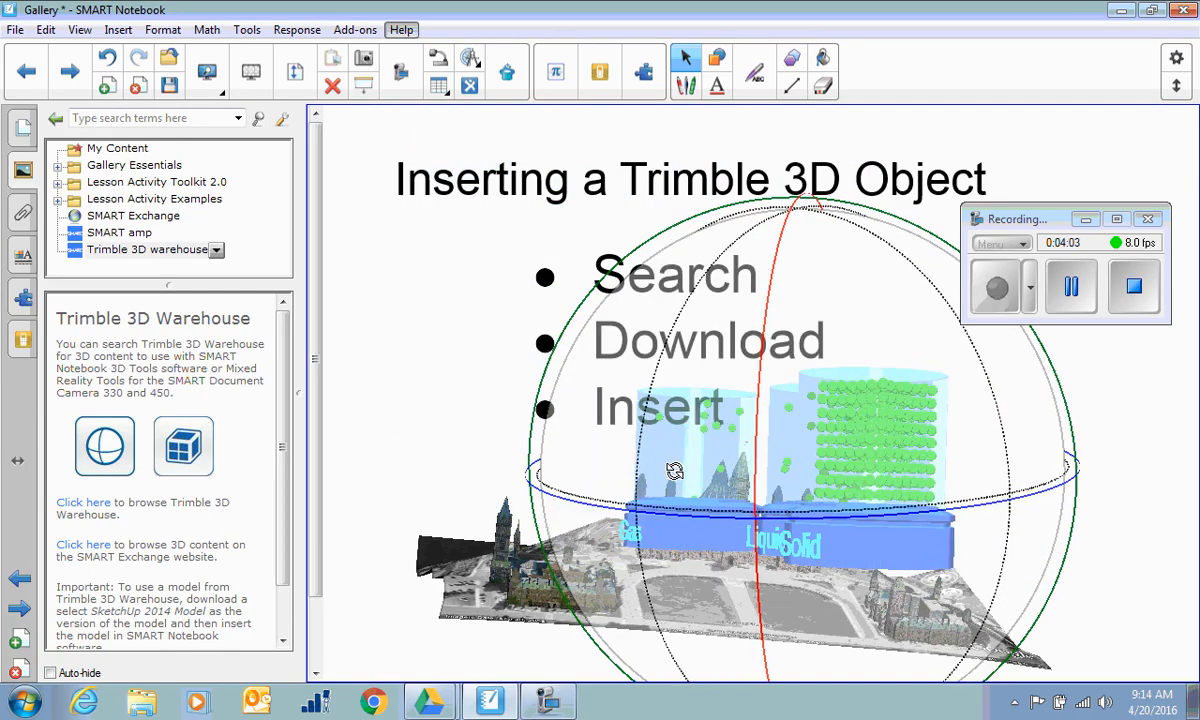